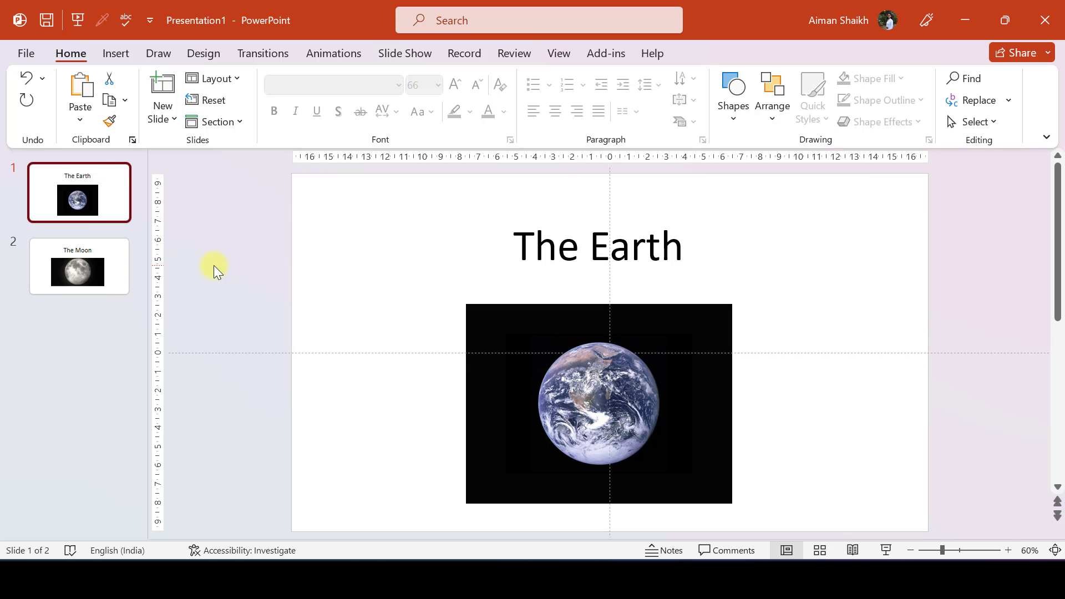
Step: Look over the sample slides, selecting the Earth picture and the Moon slide
click(598, 405)
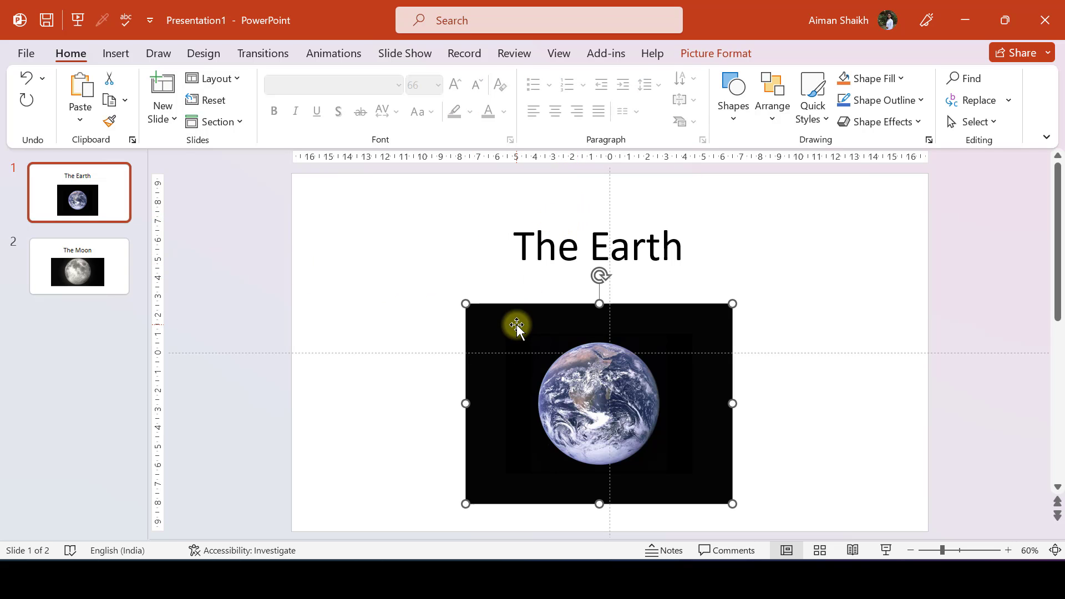
mouse_move(129, 264)
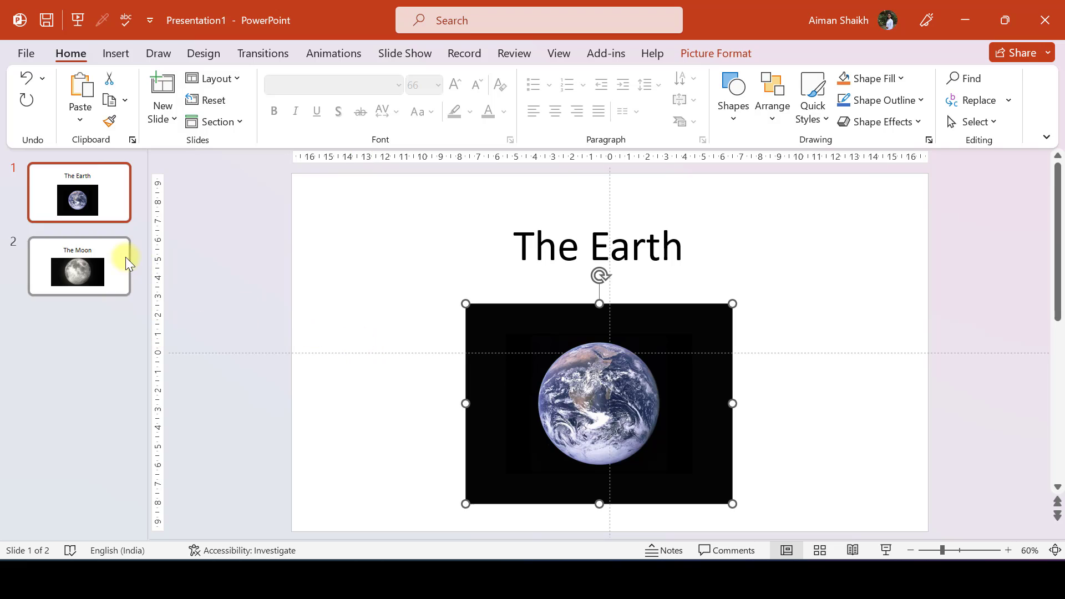
click(79, 266)
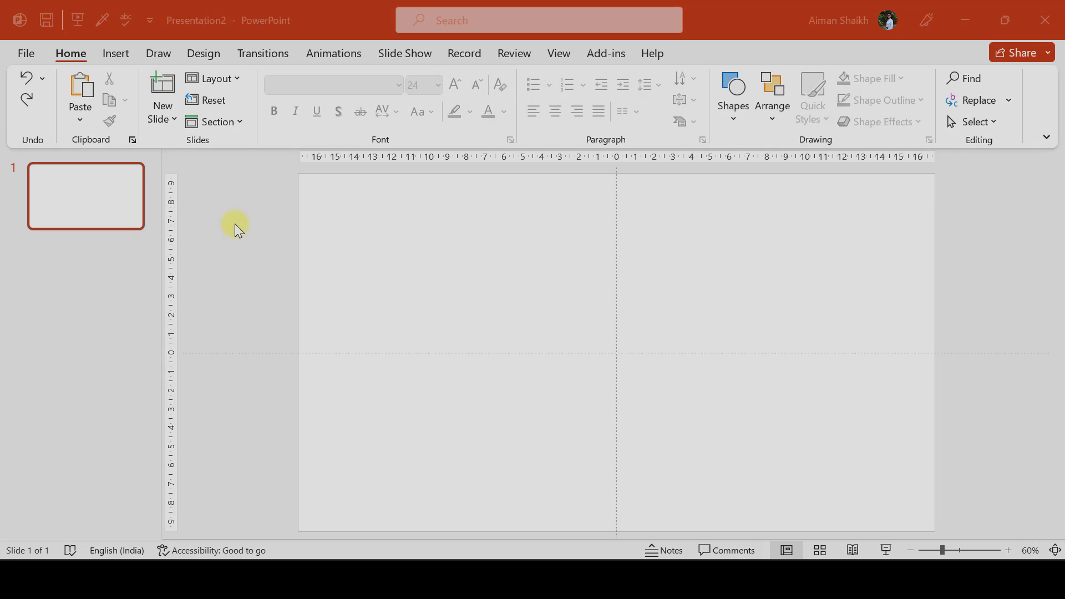
mouse_move(233, 302)
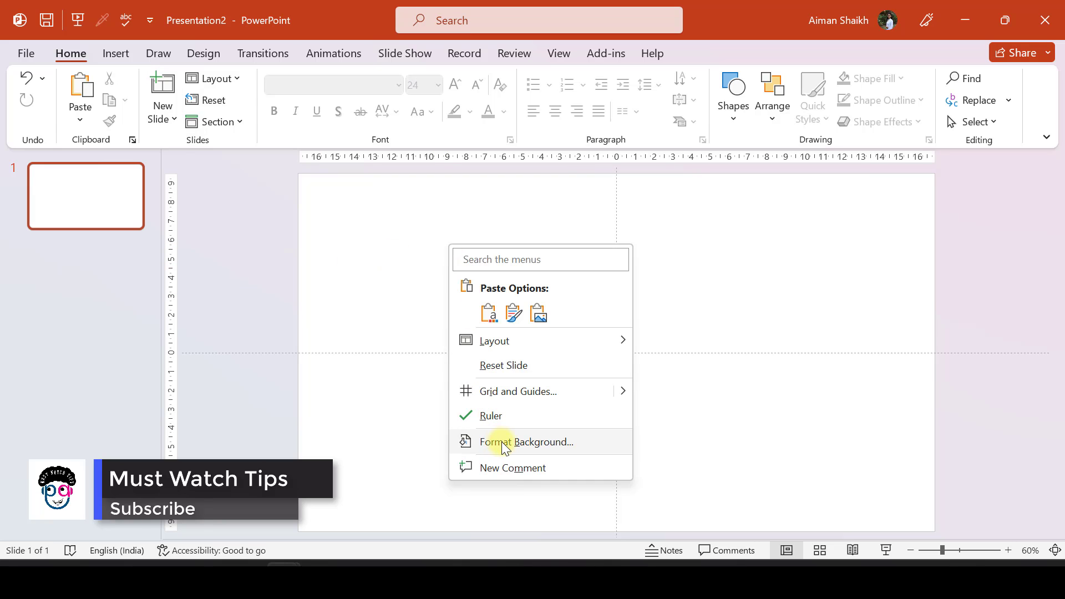
Step: Fill the slide background with the Picture1 starry-space image
click(526, 442)
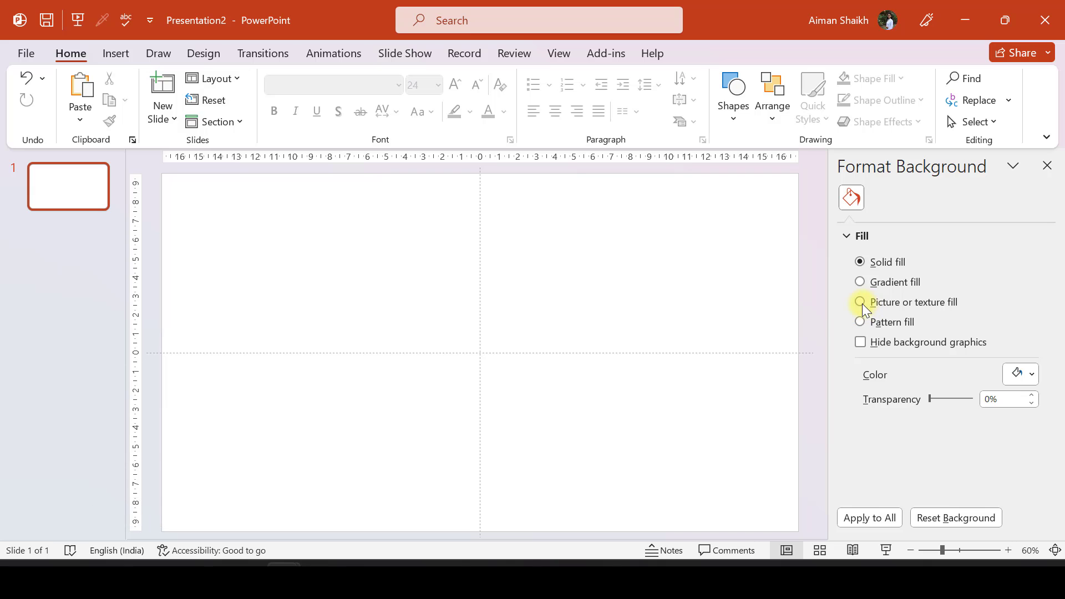
click(860, 302)
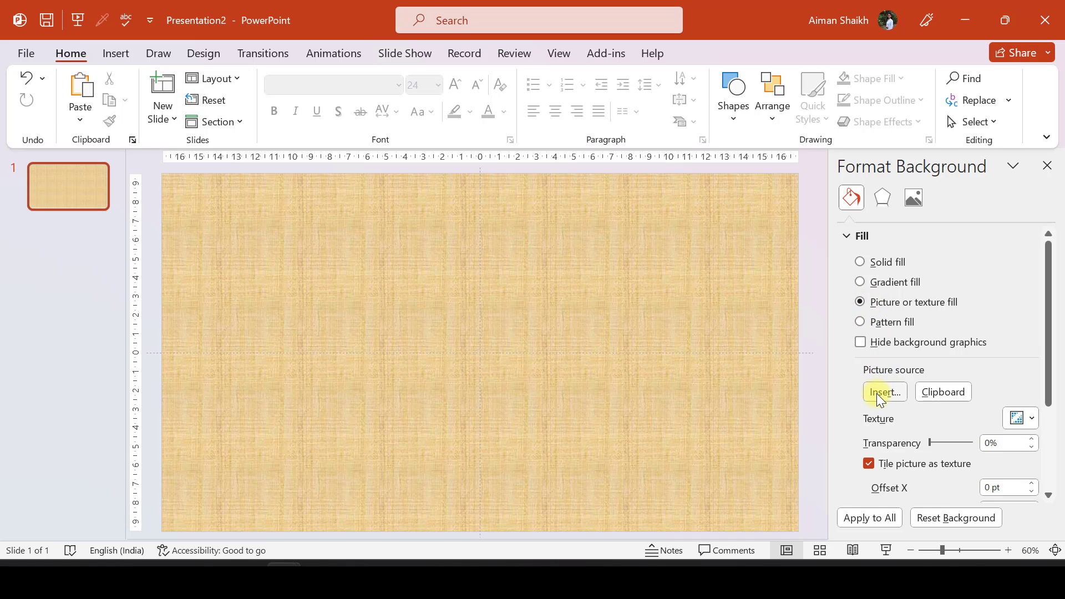
click(884, 392)
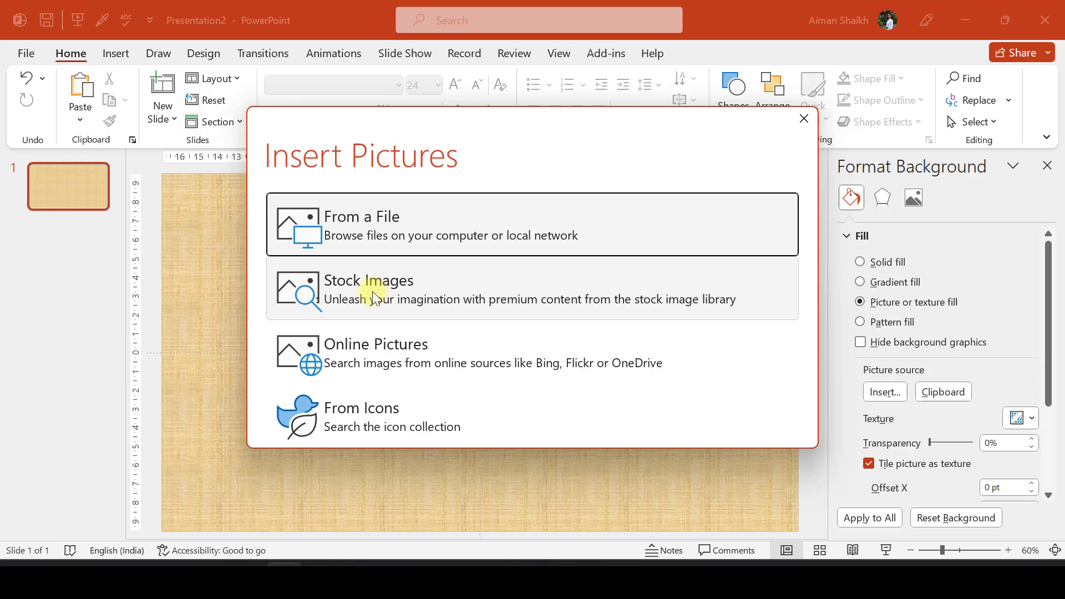
mouse_move(362, 243)
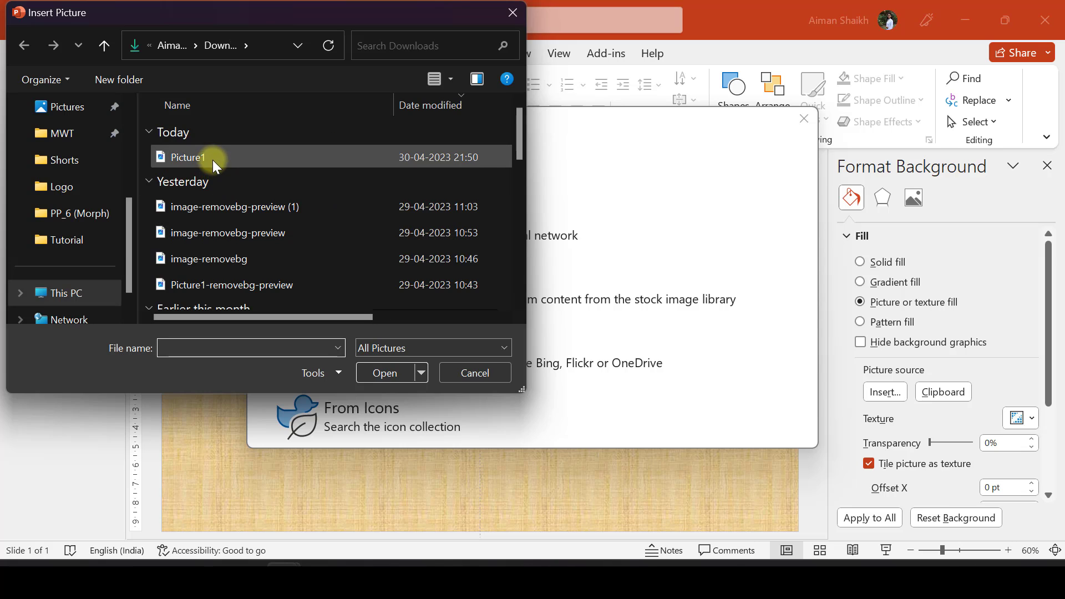
click(473, 372)
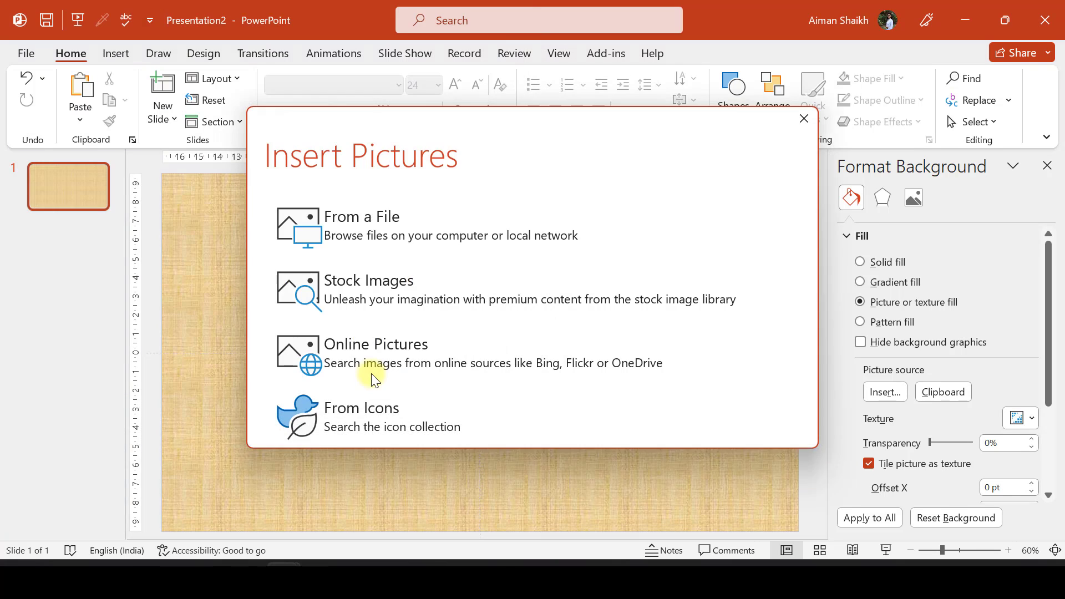
click(361, 226)
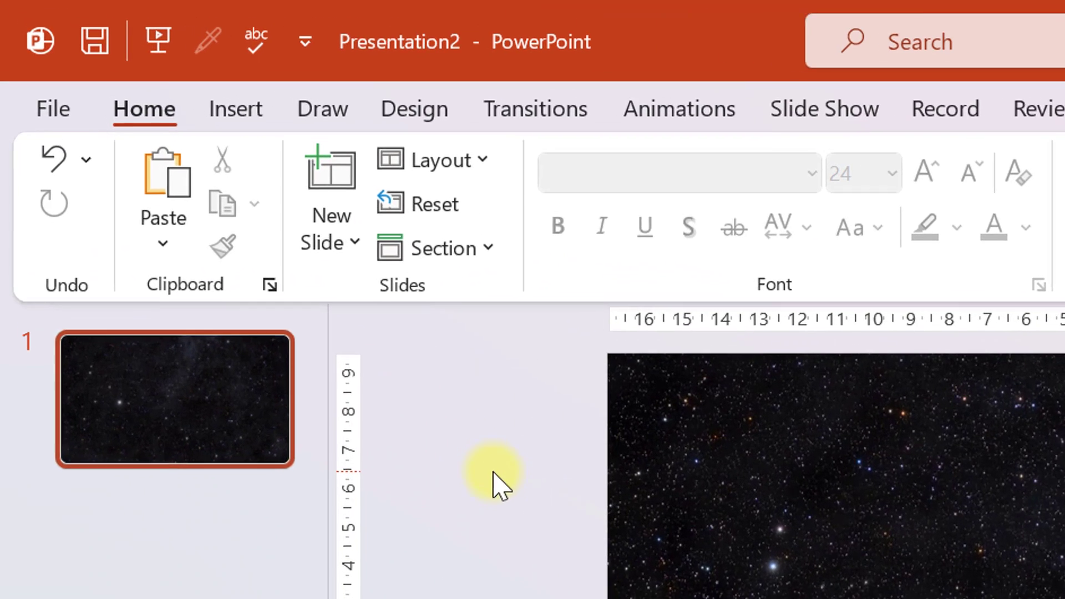
Step: Search the online 3D models for 'earth' and insert the realistic Earth globe
click(239, 109)
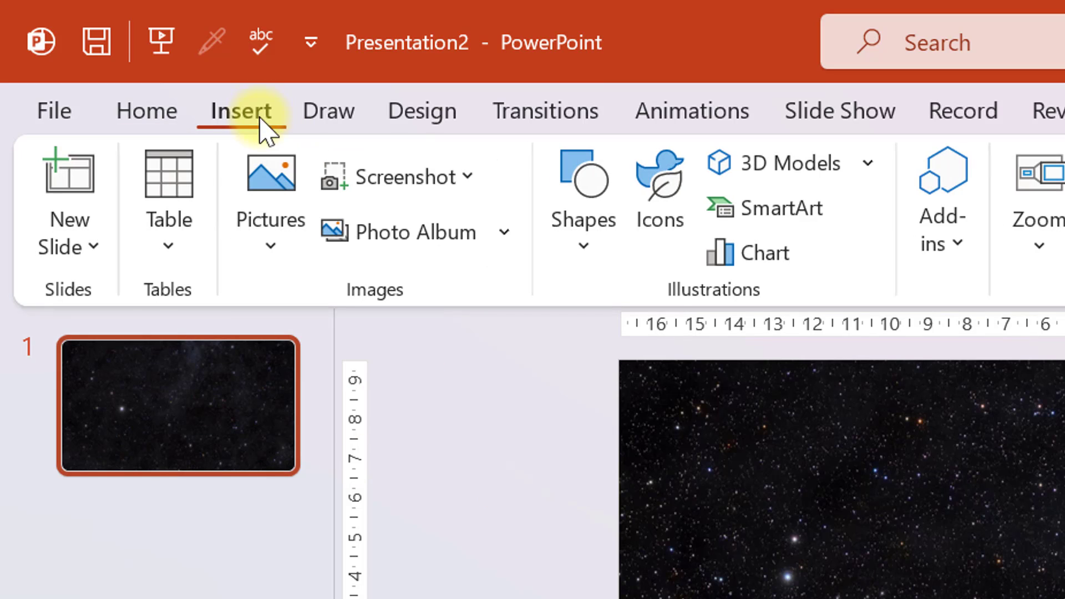
mouse_move(869, 164)
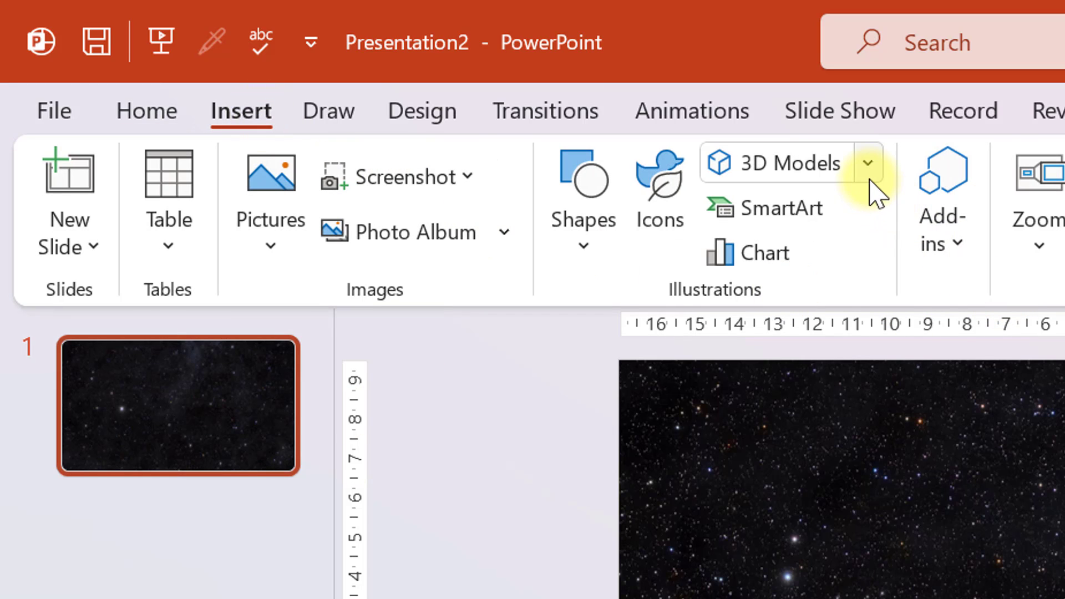
mouse_move(240, 111)
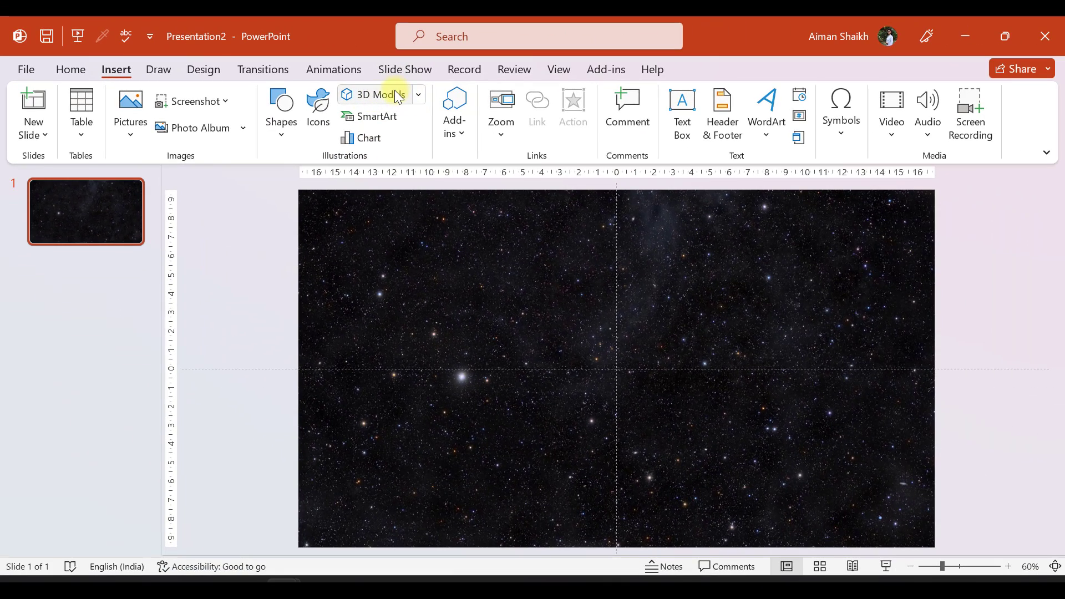
click(375, 95)
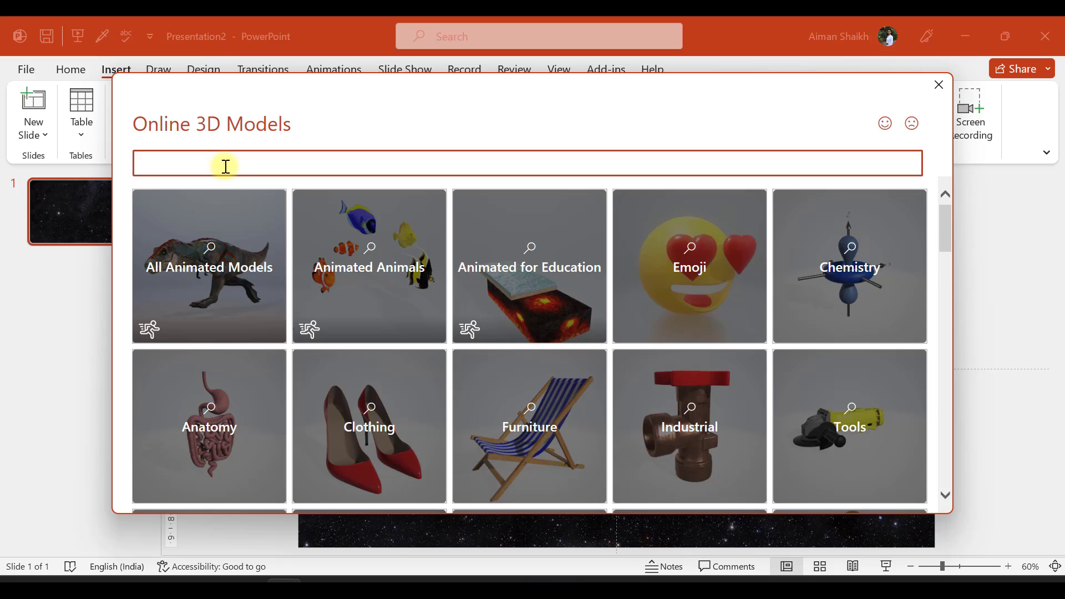
text(e)
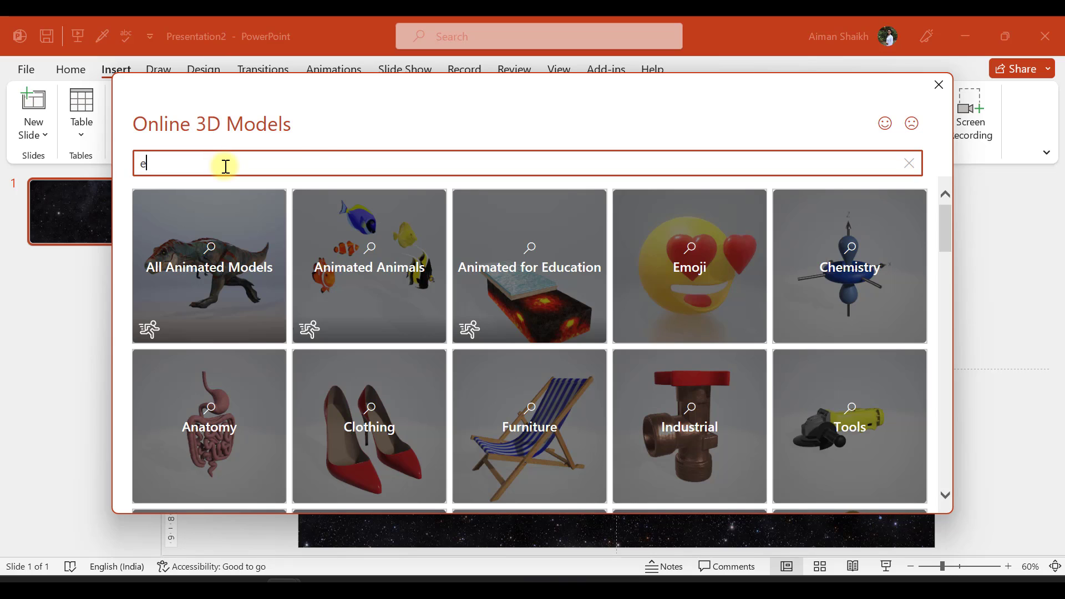
text(arth)
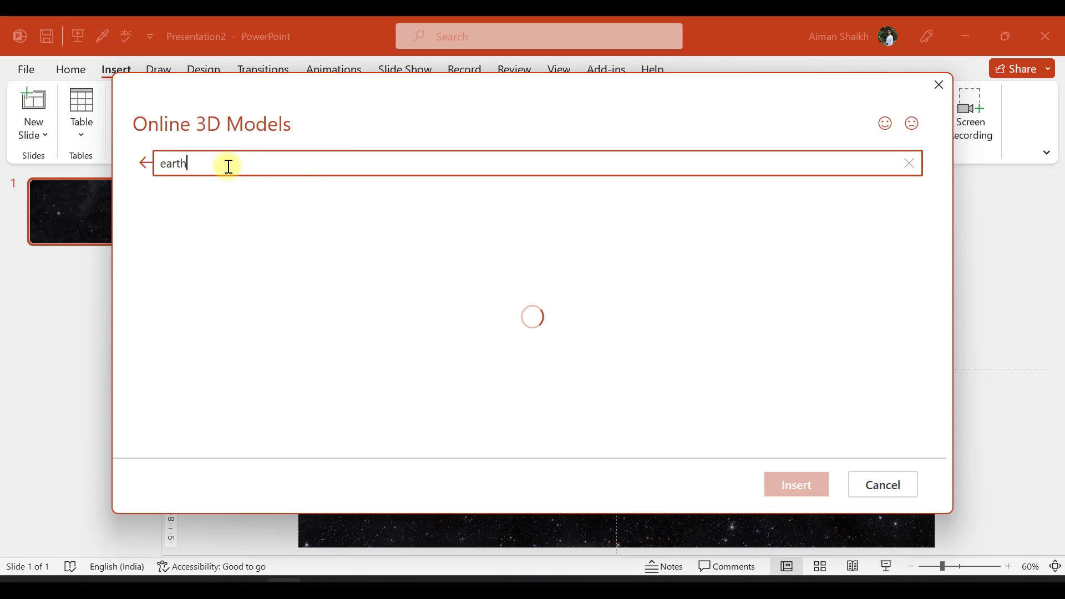
mouse_move(370, 284)
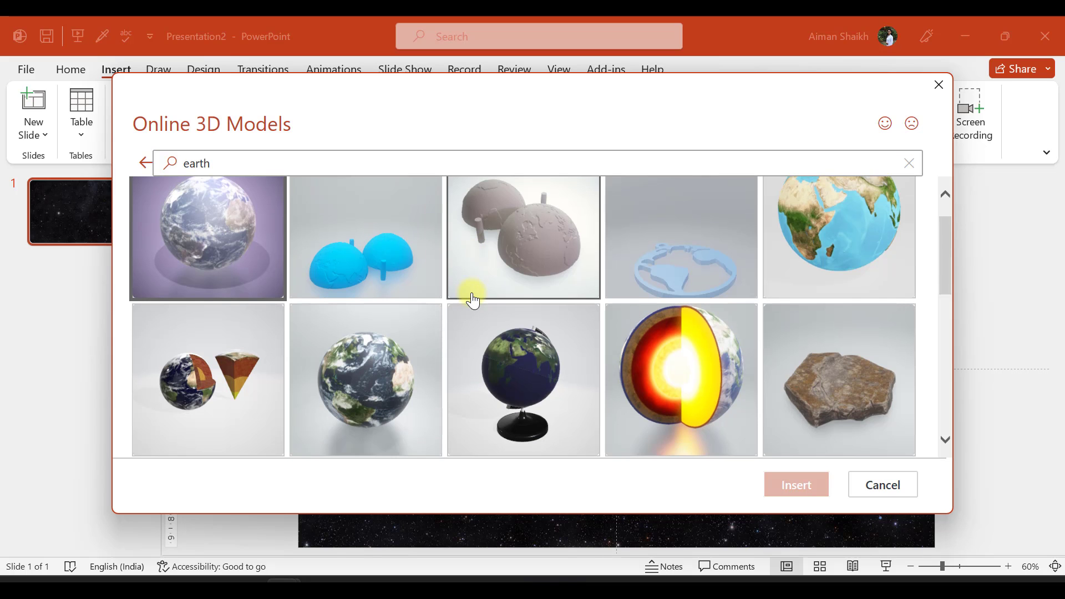
scroll(down, 3)
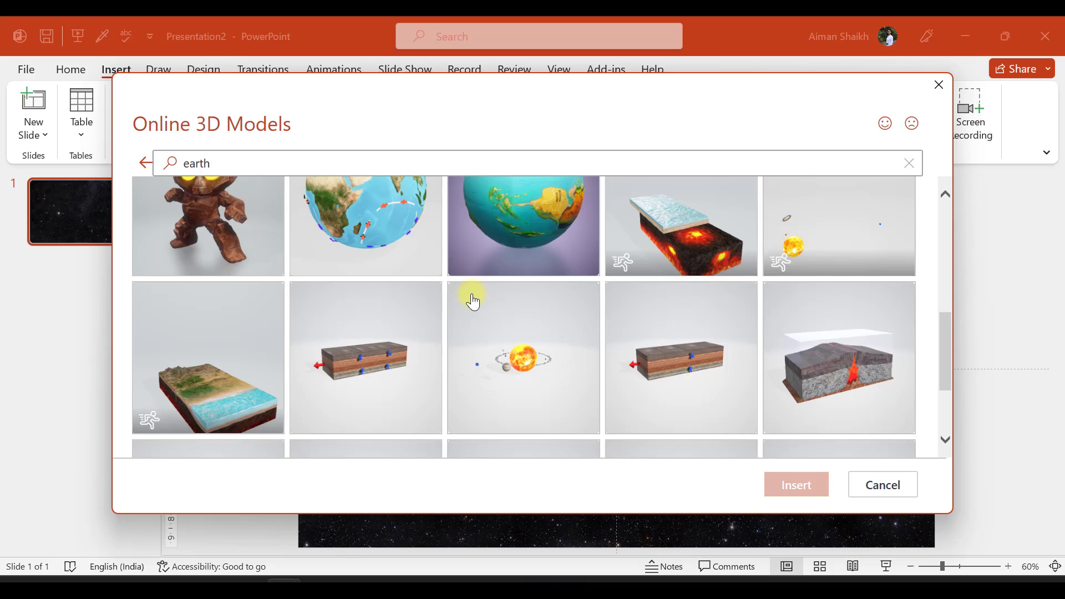
scroll(up, 3)
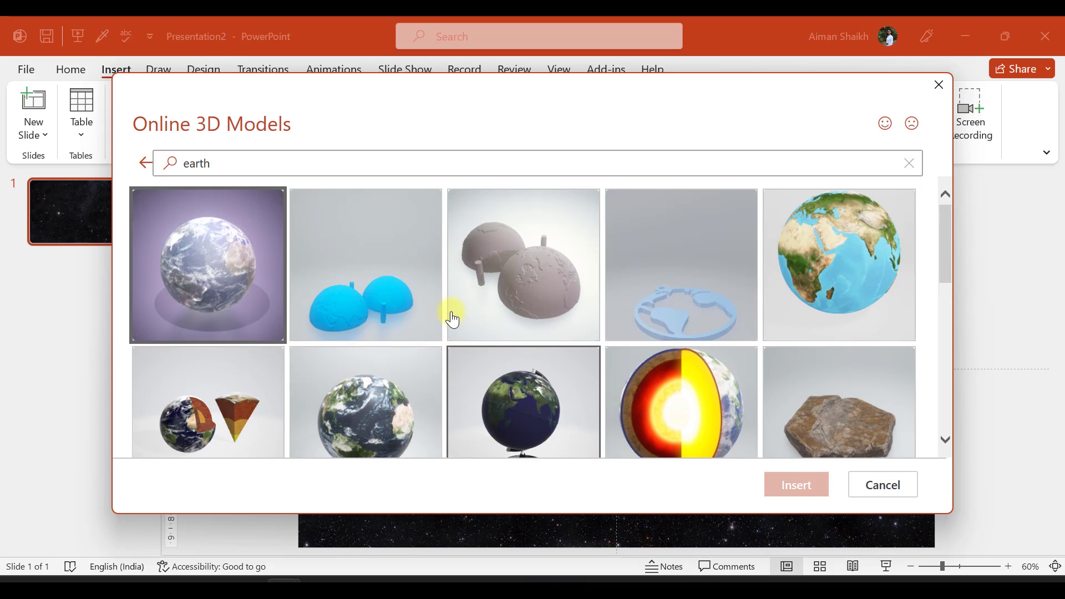
click(881, 484)
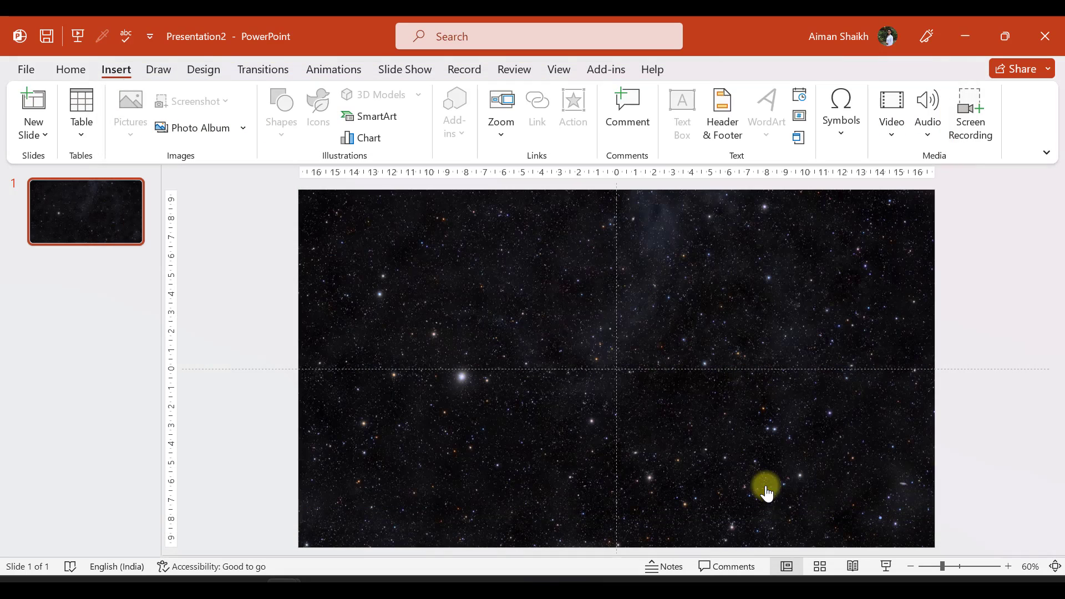
Step: Move the inserted 3D Earth model just off the slide's left edge
click(380, 95)
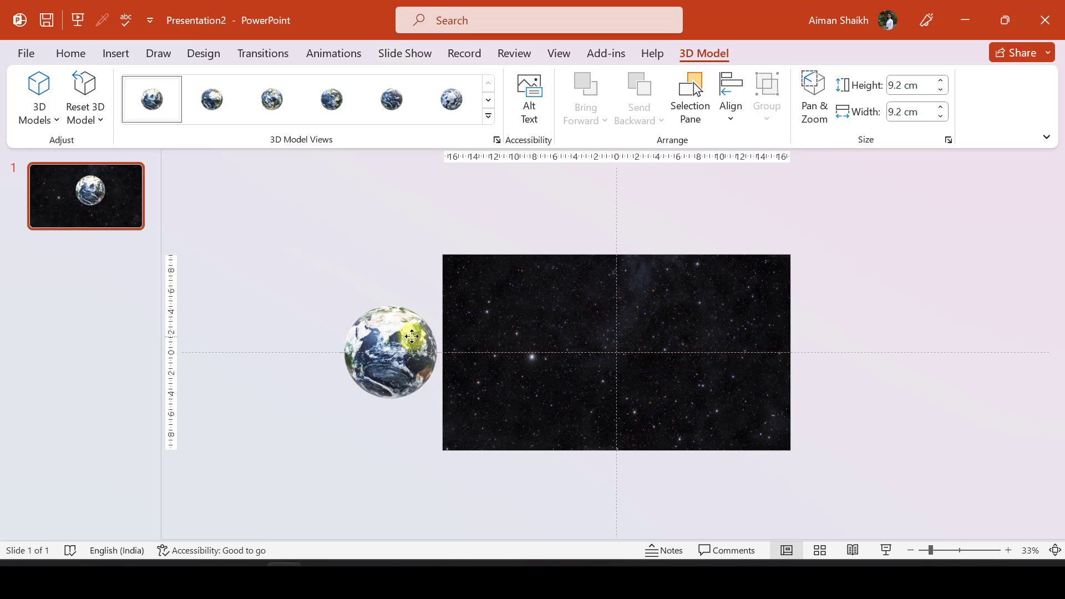
click(389, 354)
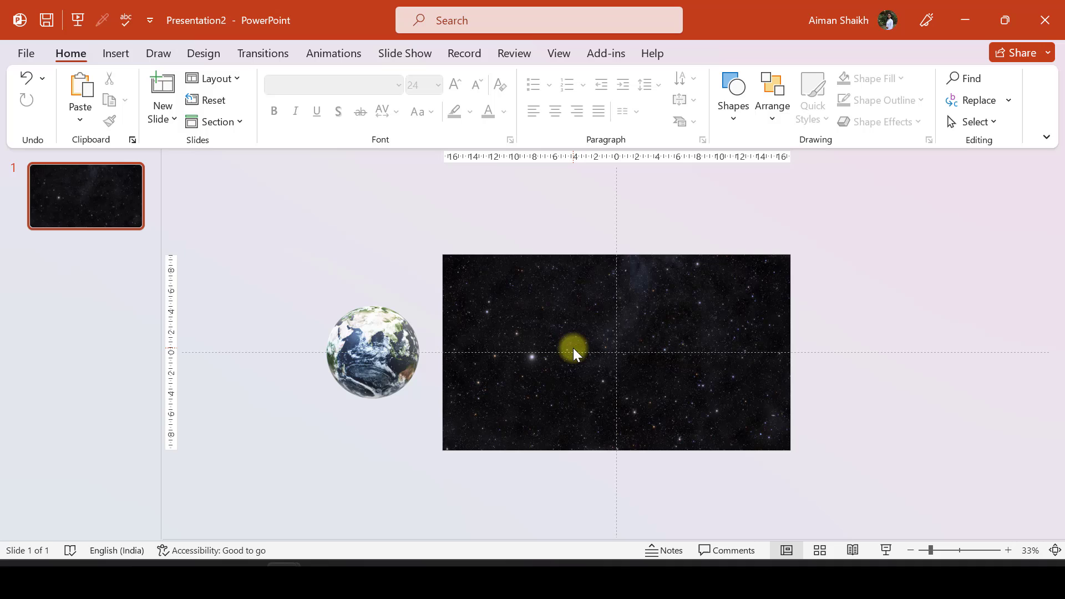
mouse_move(300, 324)
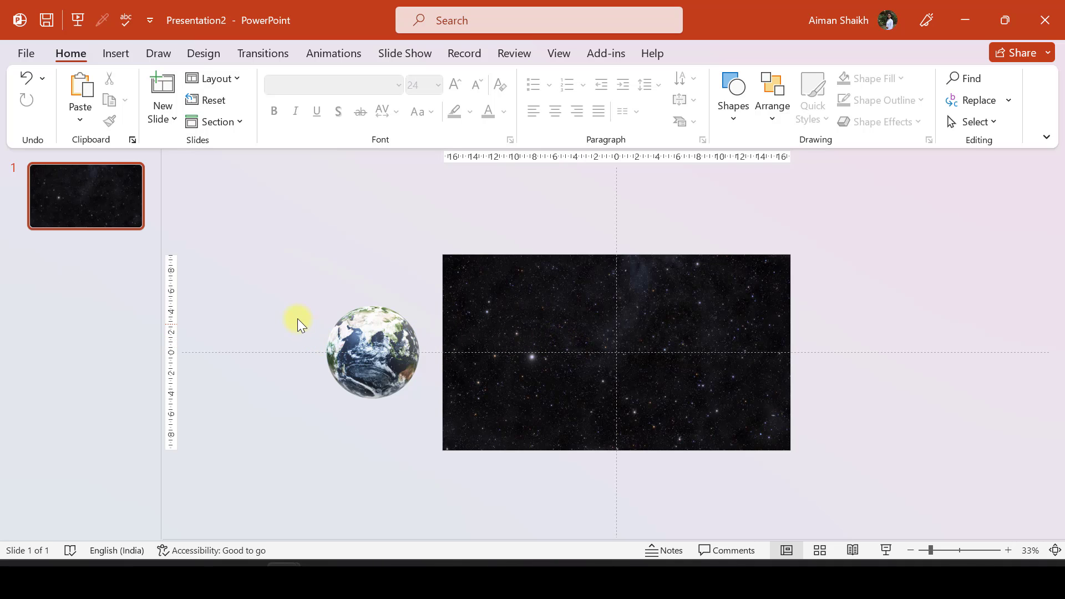
mouse_move(307, 315)
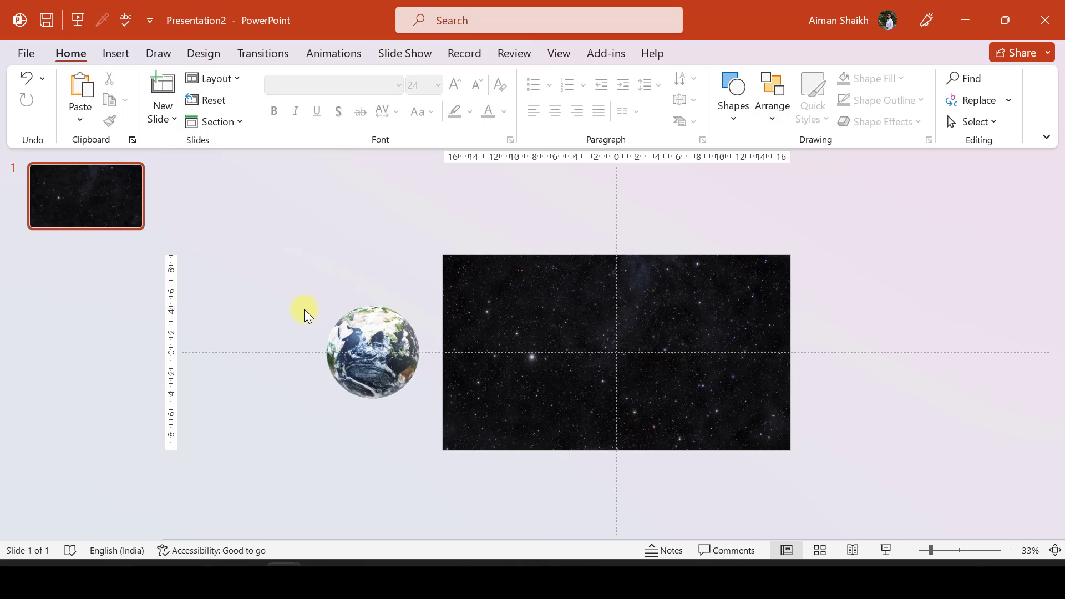
mouse_move(370, 285)
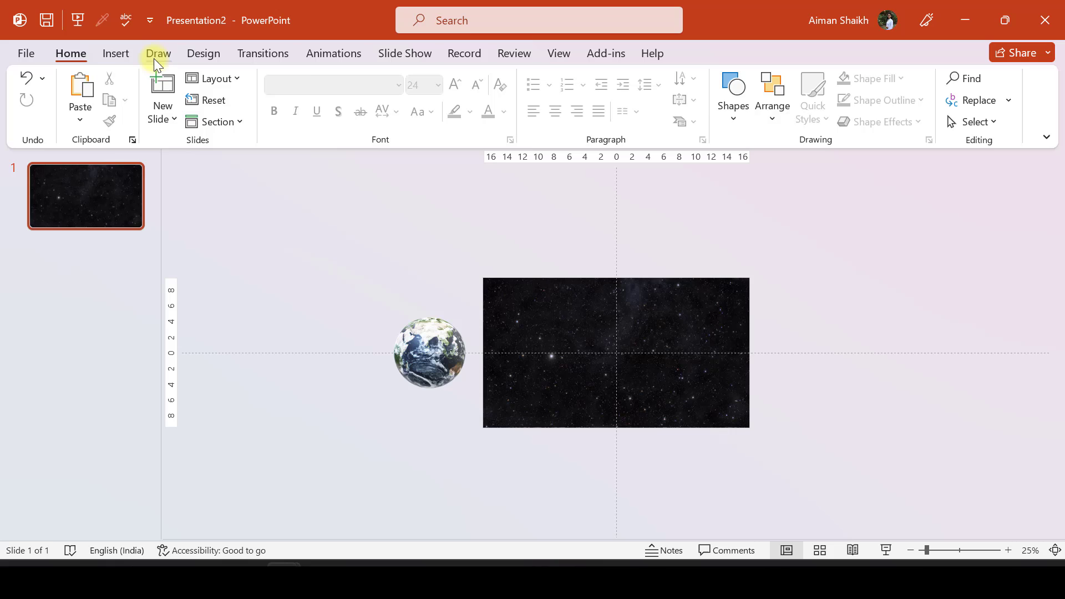
Step: Add a bold 'THE EARTH' title text box above the Earth and colour it white
click(115, 53)
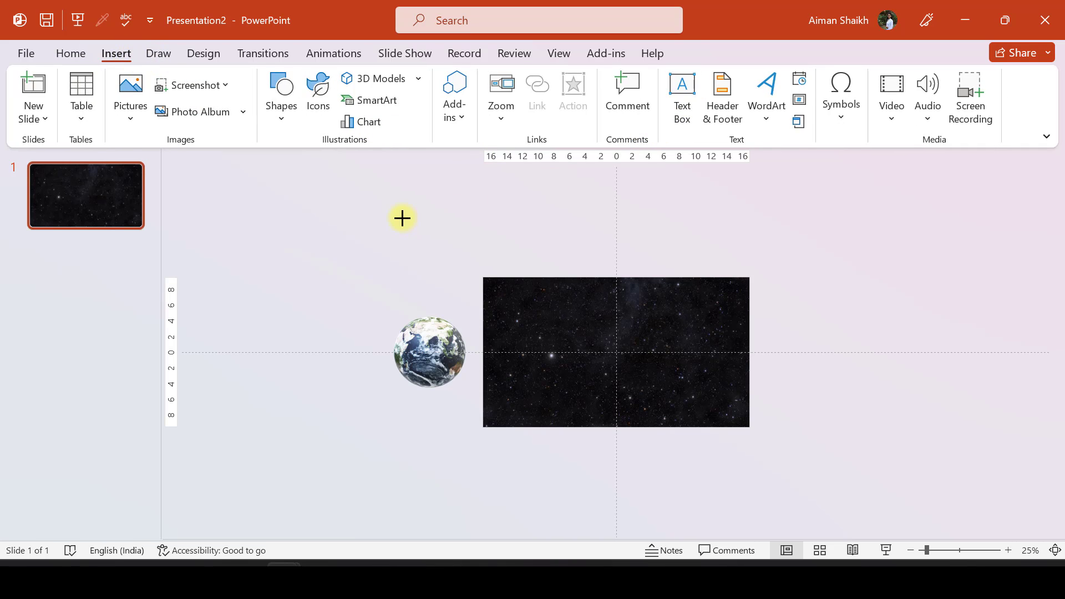
click(401, 218)
text(THE EARTH)
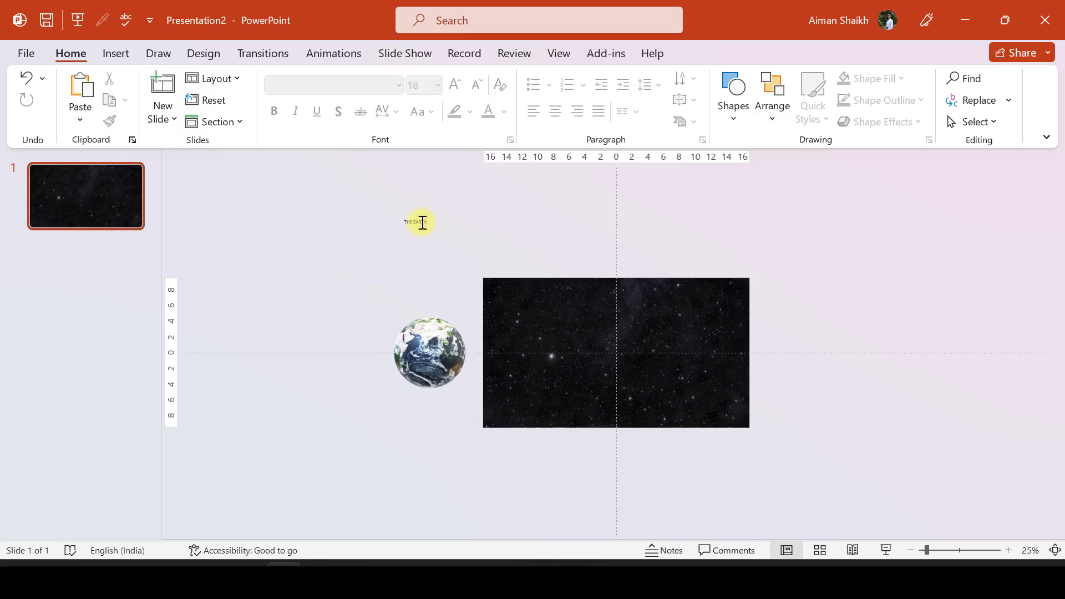
click(420, 221)
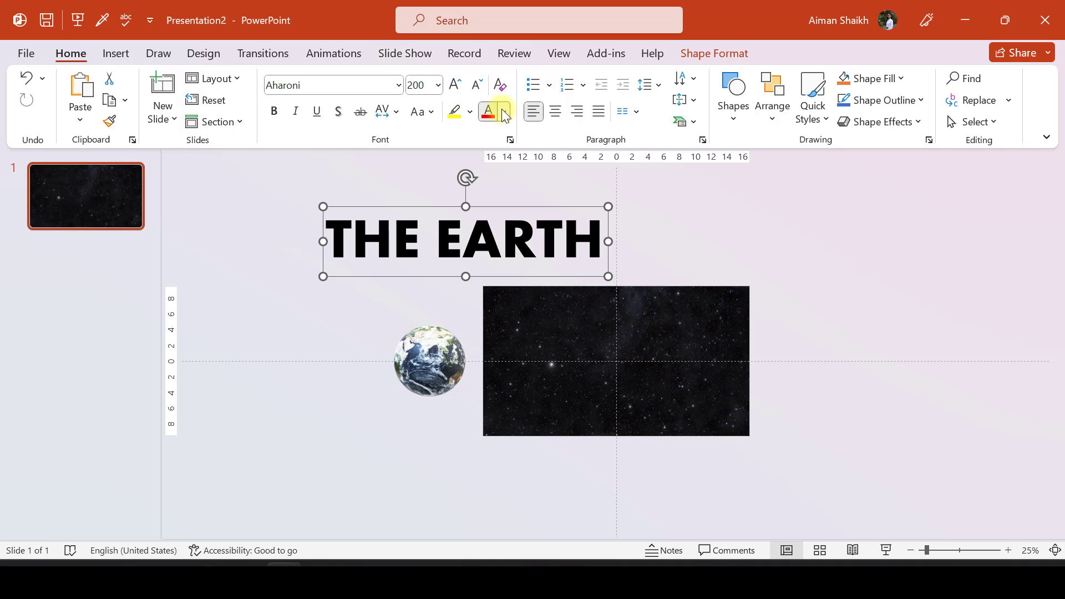
click(488, 111)
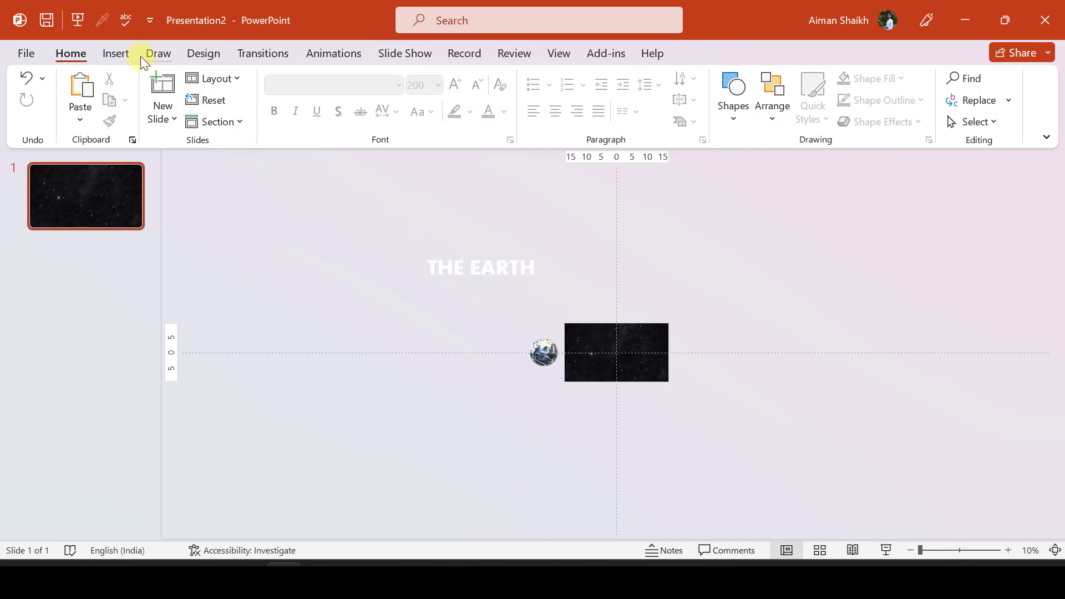
Step: Draw a rectangle over the title and use Merge Shapes > Fragment to split it into letter pieces
click(281, 94)
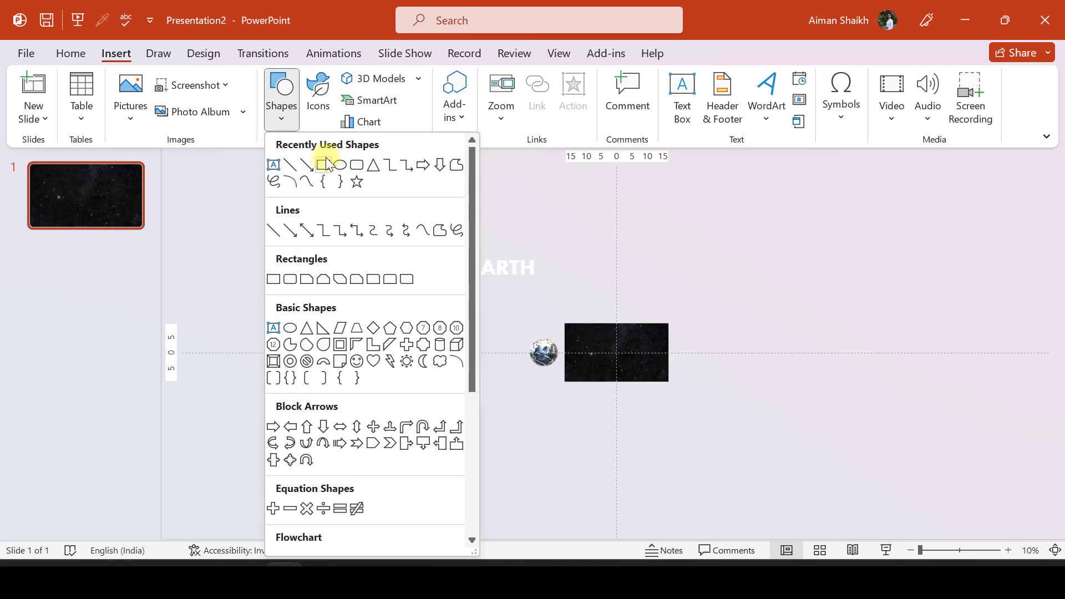
click(326, 164)
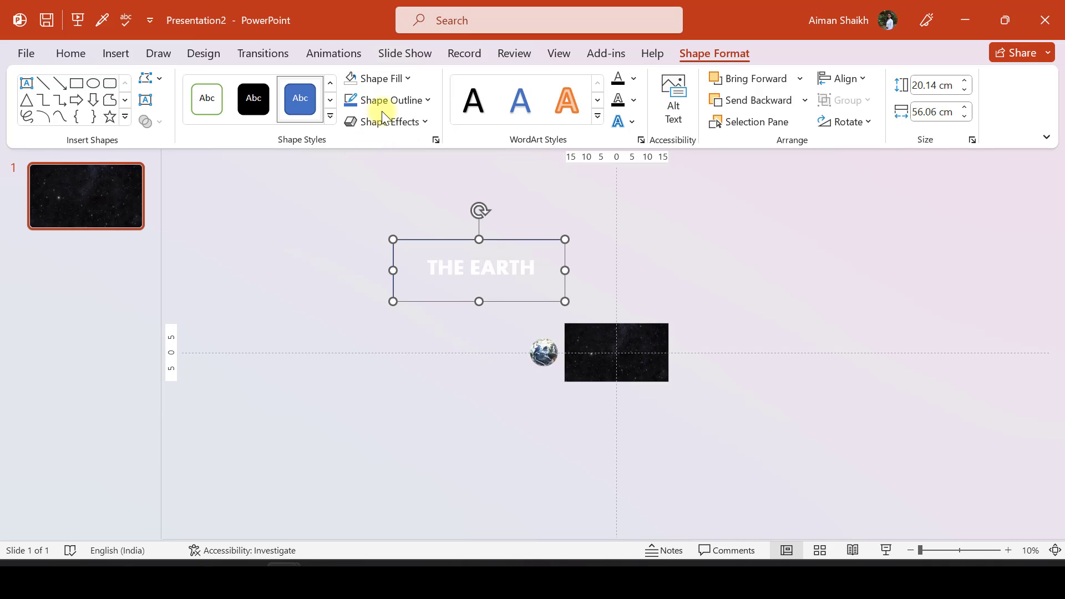
click(324, 269)
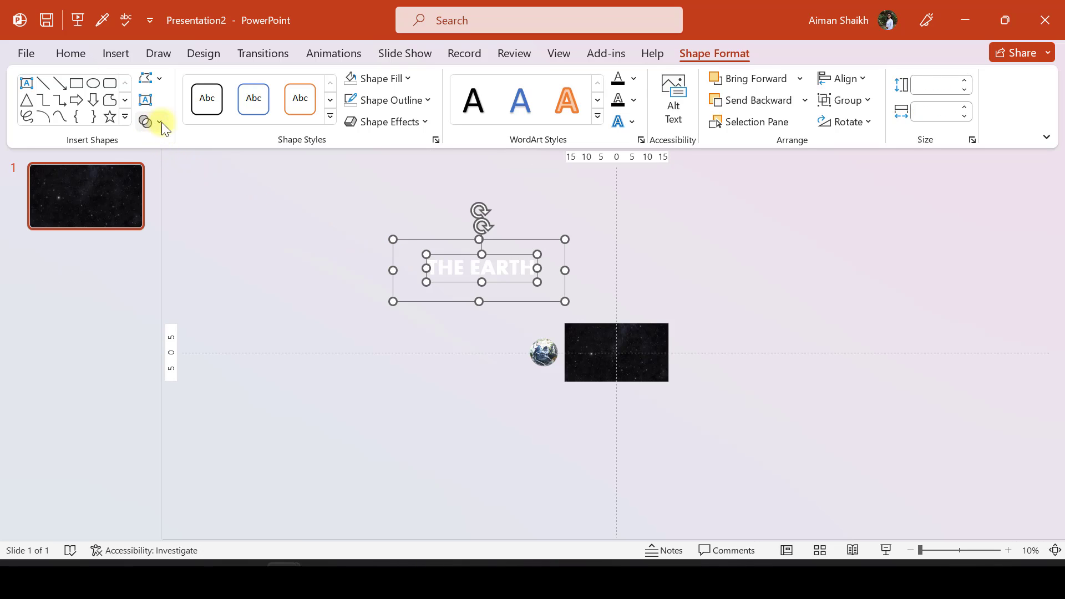
click(161, 122)
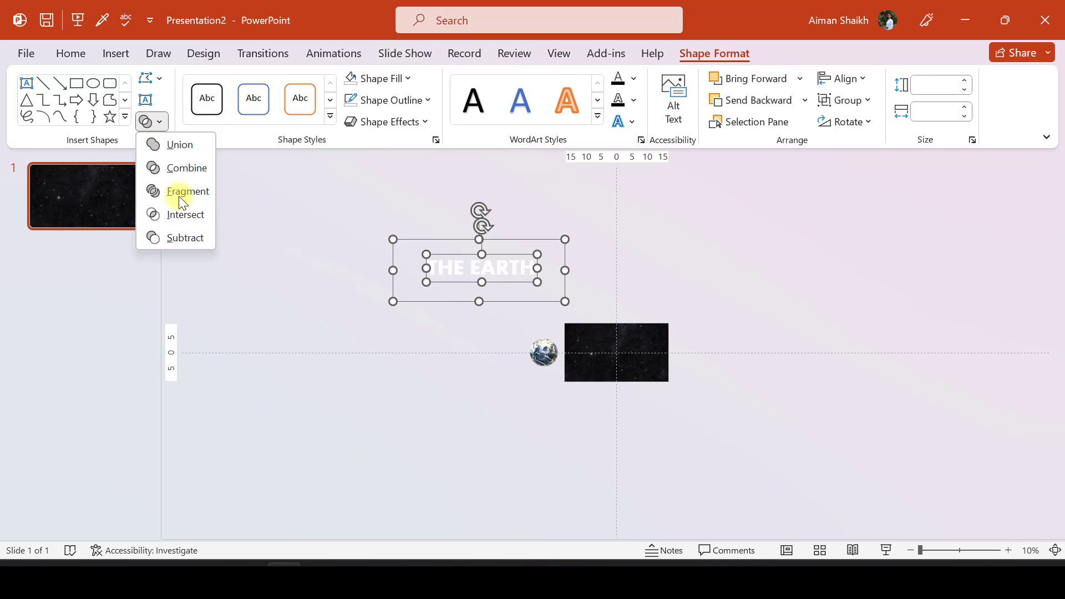
click(187, 191)
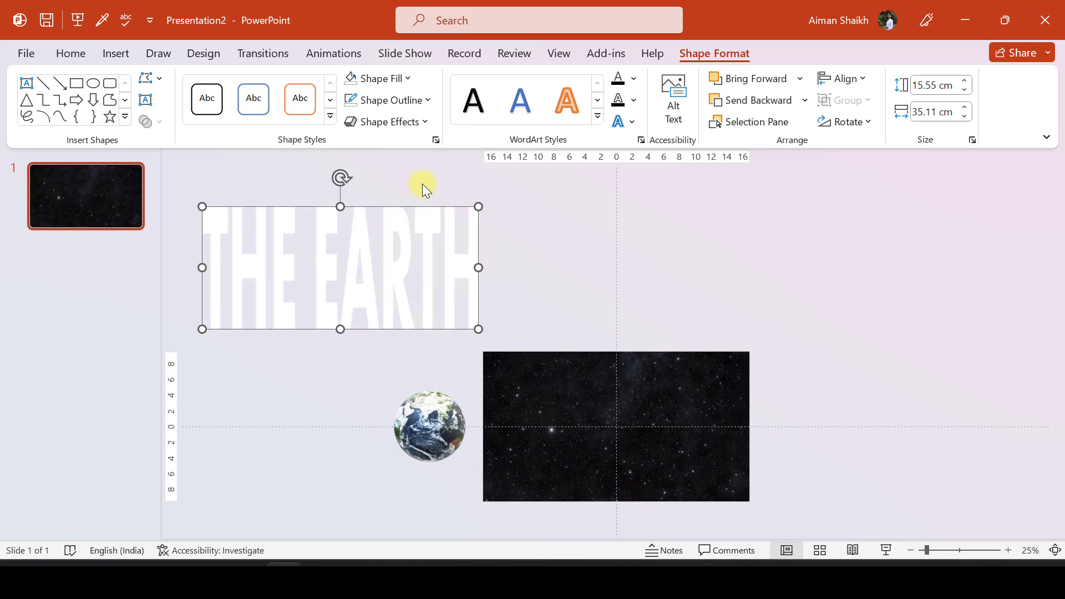
Step: Try gold and another shape fill on the letter pieces, then leave the white title left of the Earth
click(378, 78)
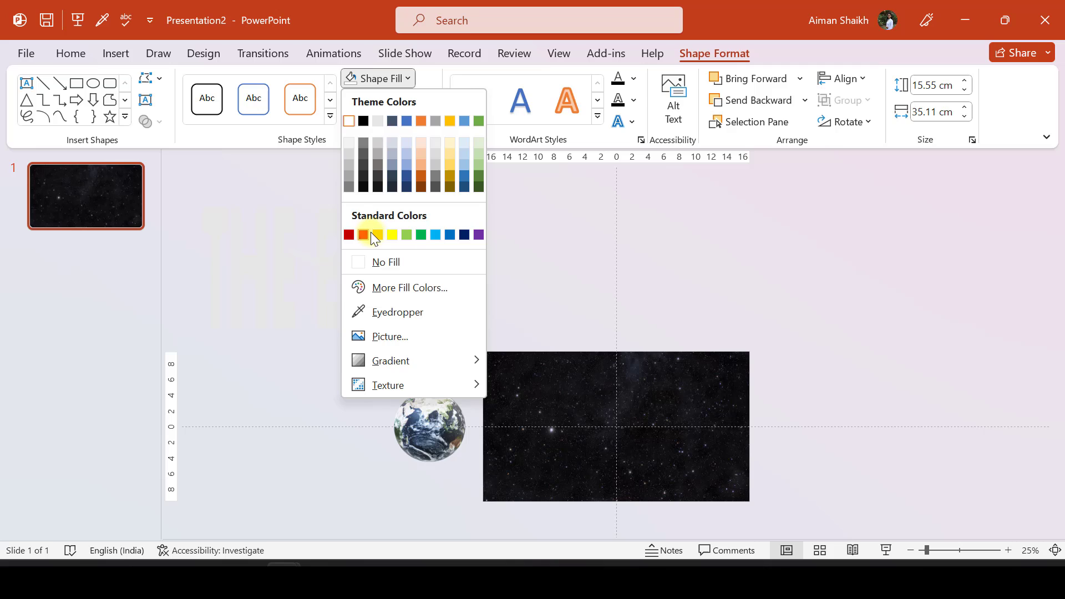
click(364, 235)
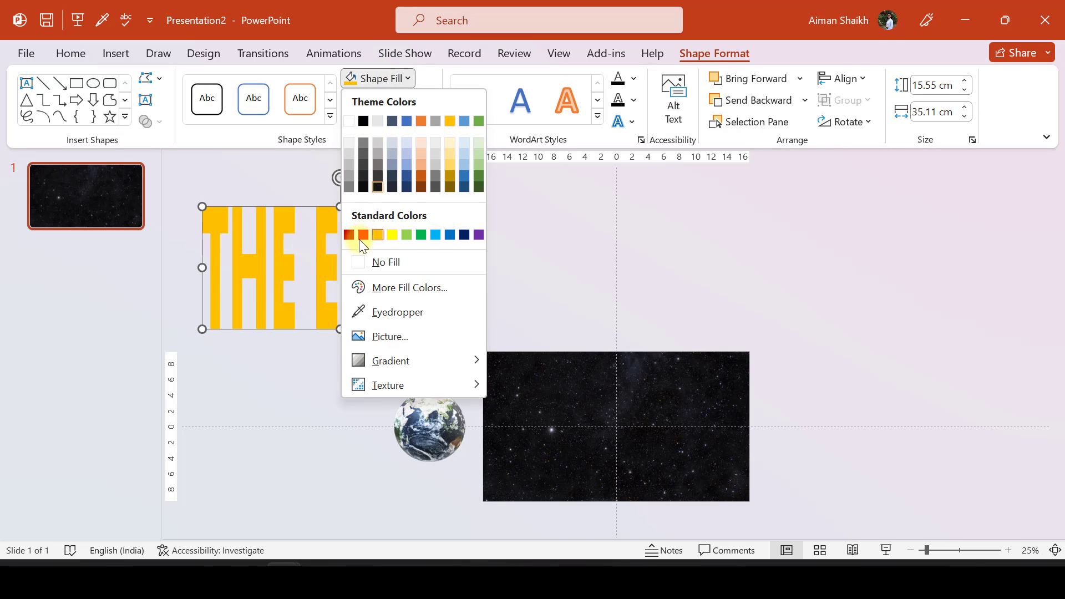
click(385, 262)
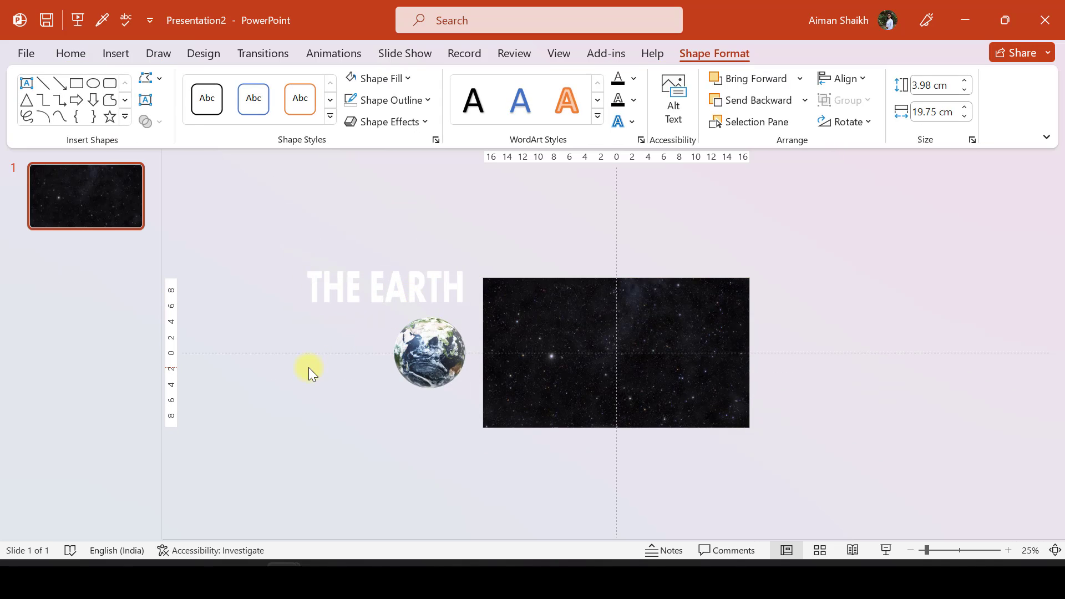
click(309, 373)
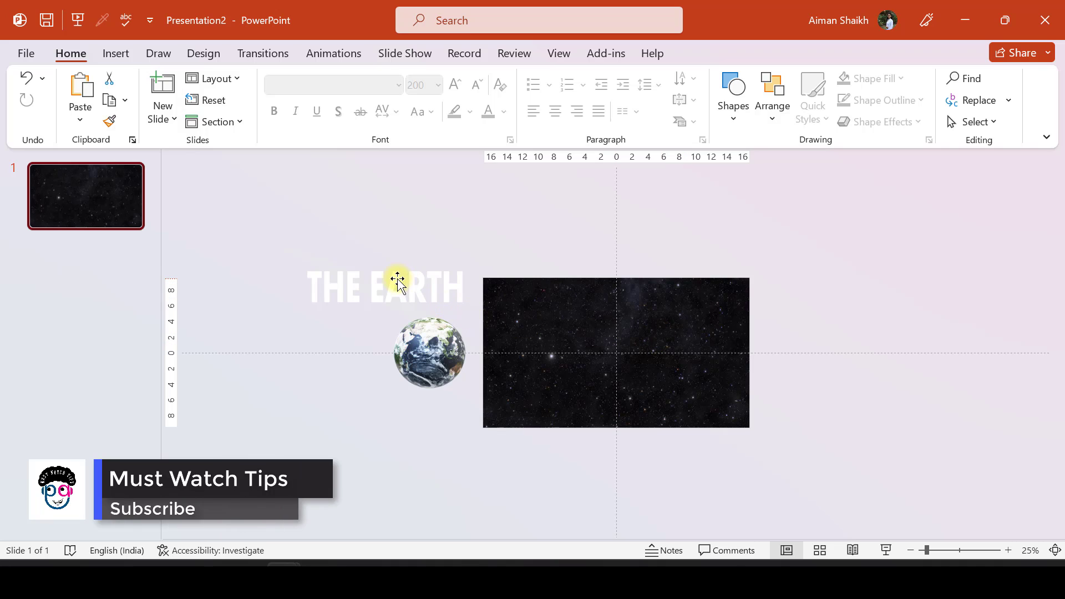
click(385, 285)
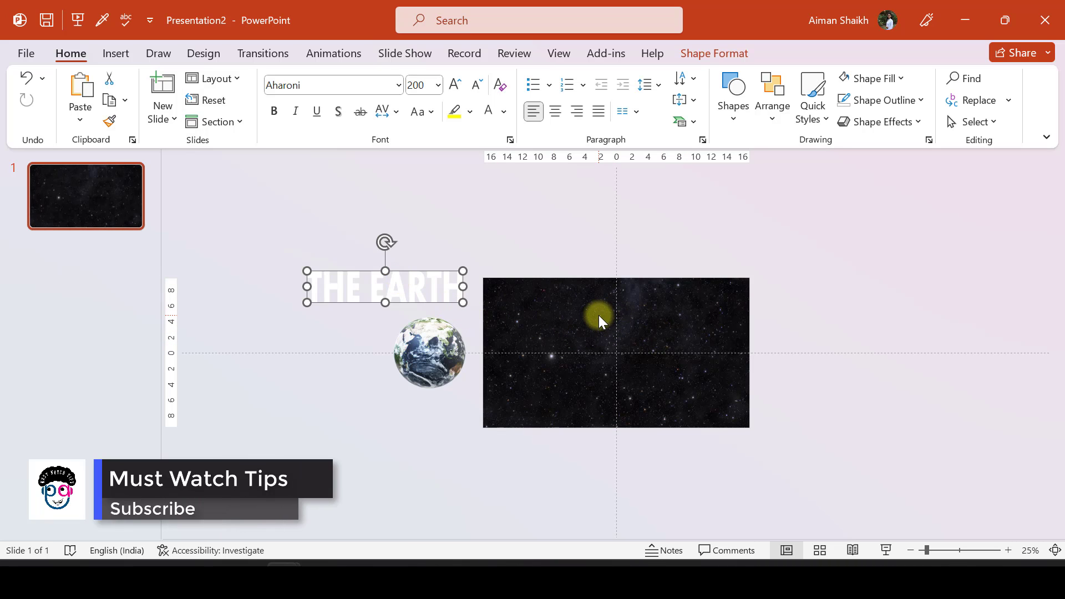
click(190, 239)
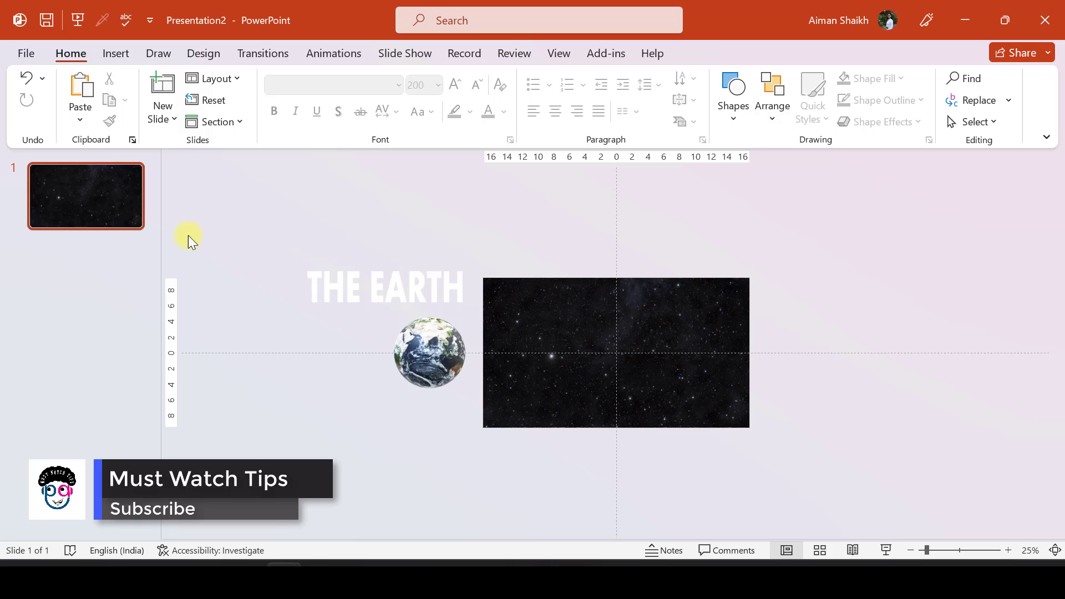
mouse_move(91, 218)
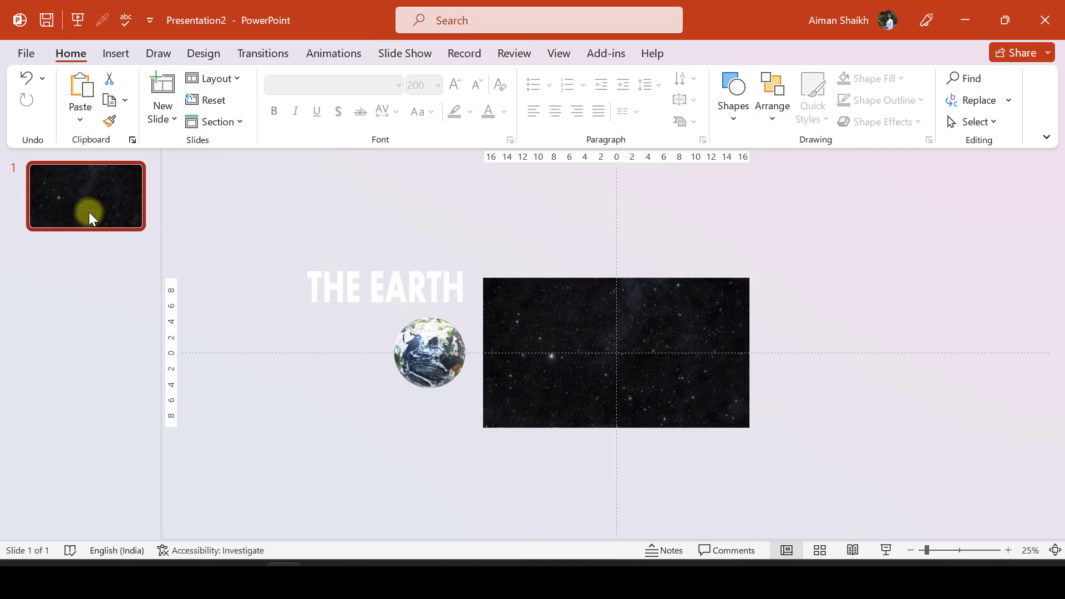
Step: Duplicate slide 1, enlarge and rotate the Earth on slide 2, and move the title to its top left
click(161, 95)
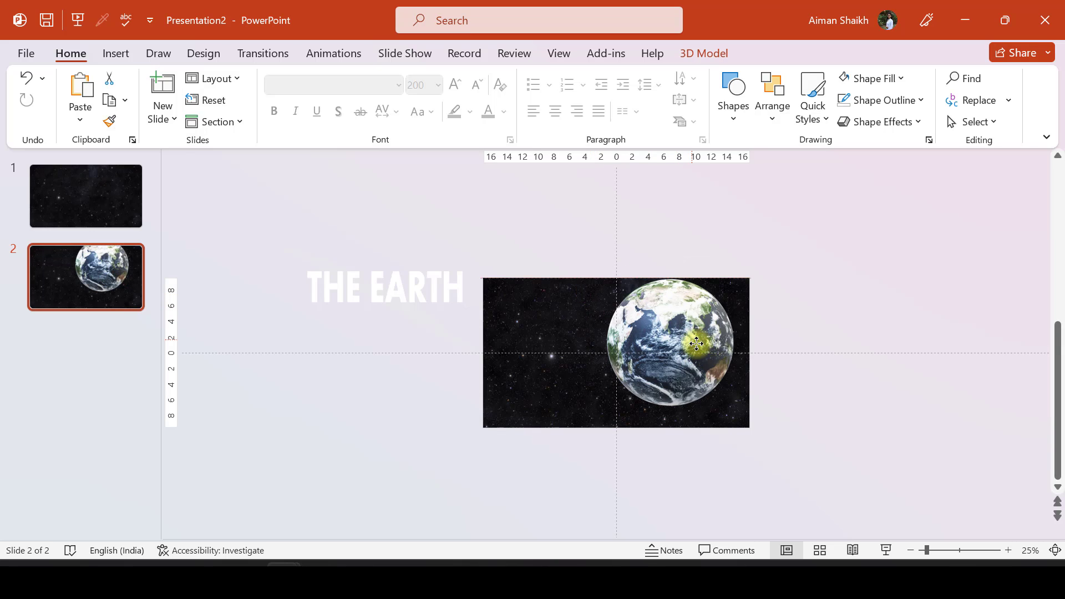
click(675, 351)
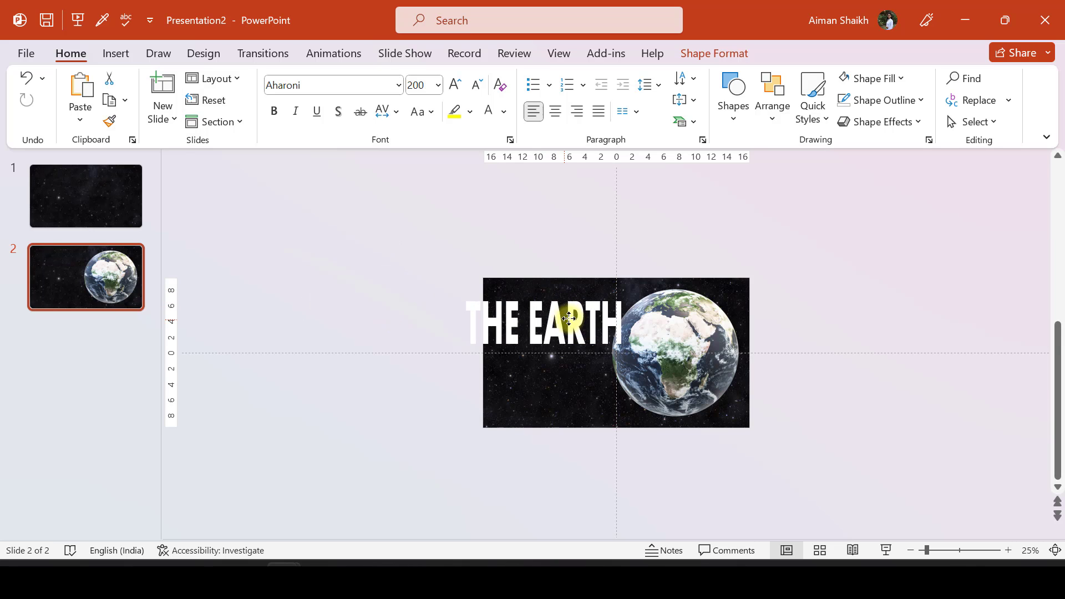
click(543, 323)
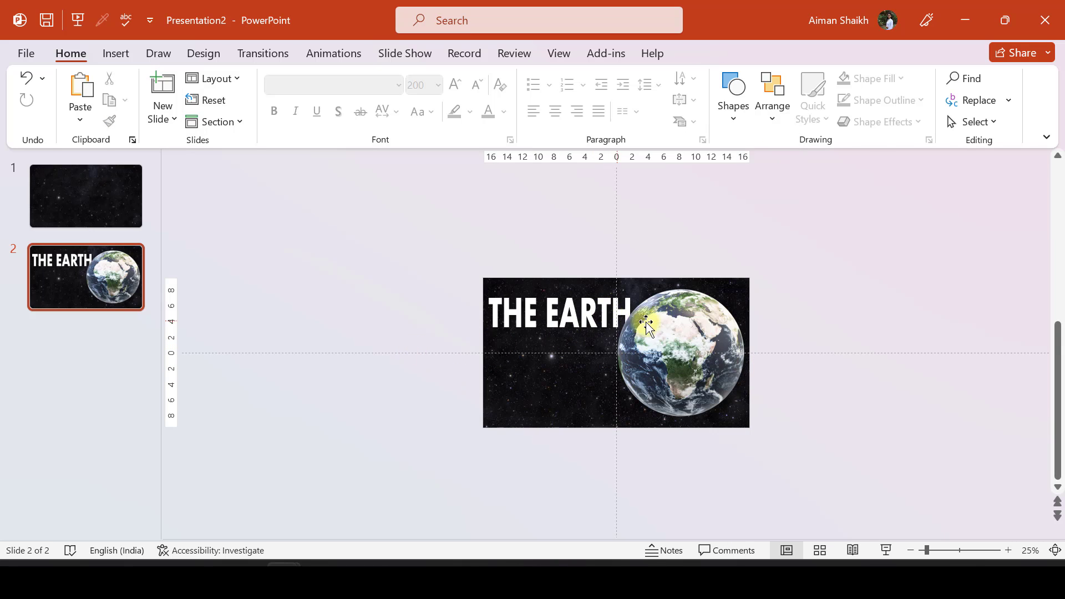
click(557, 313)
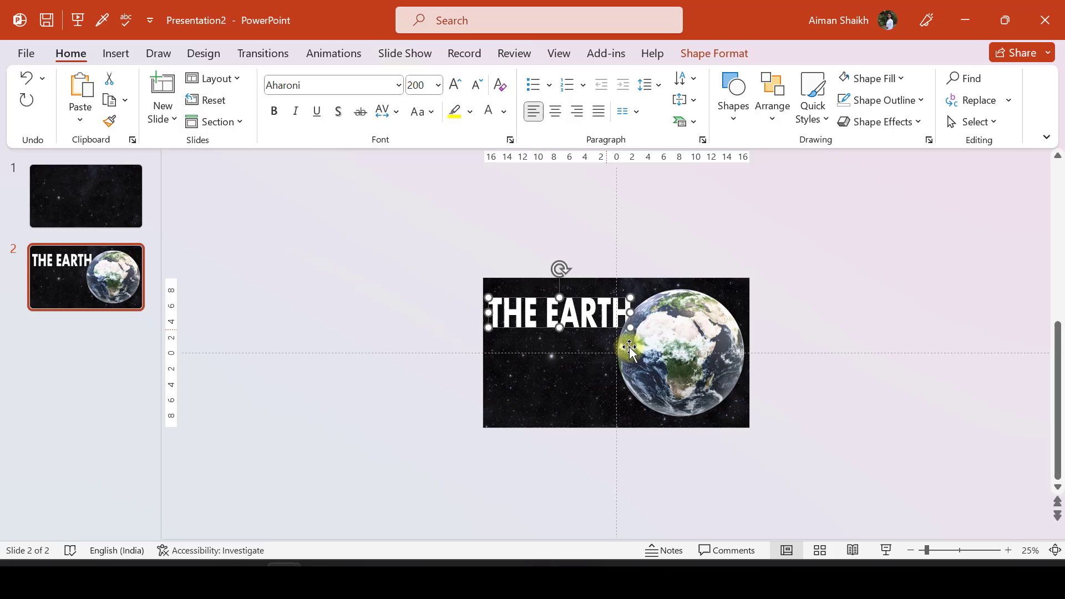
click(427, 319)
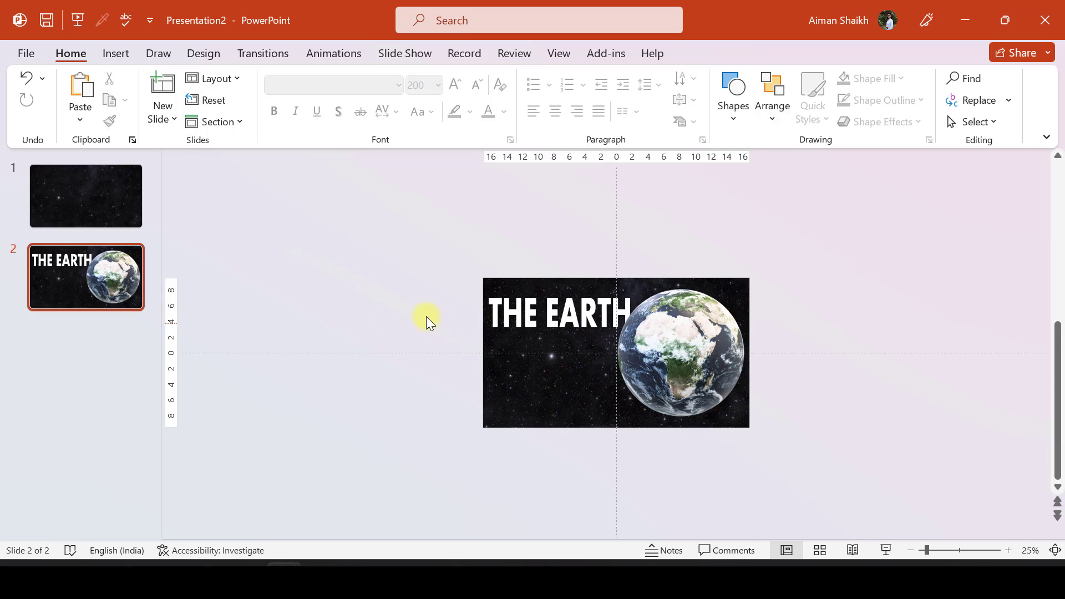
click(557, 312)
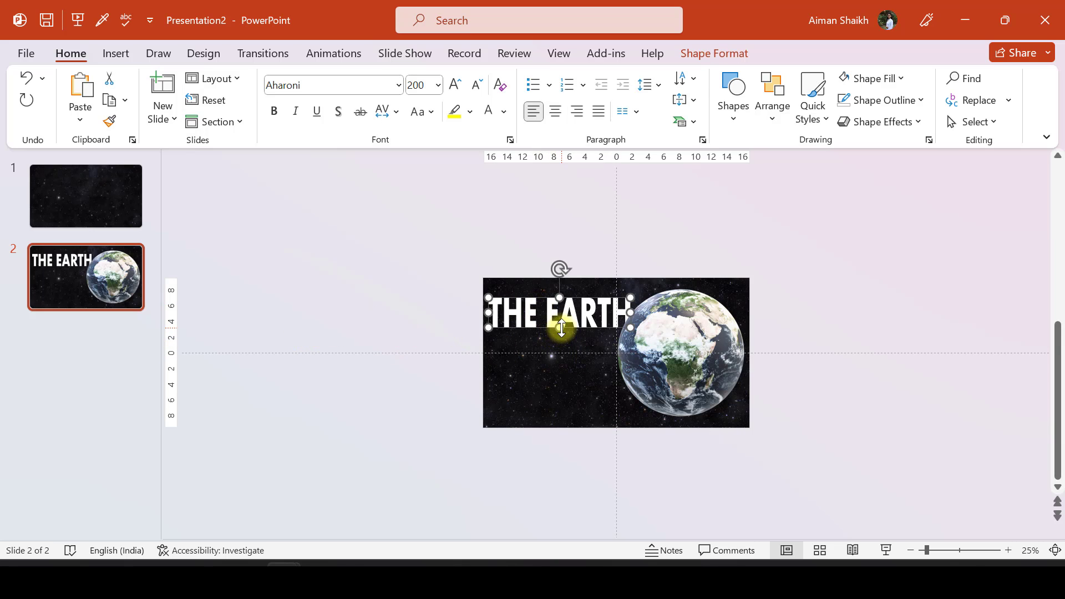
click(359, 317)
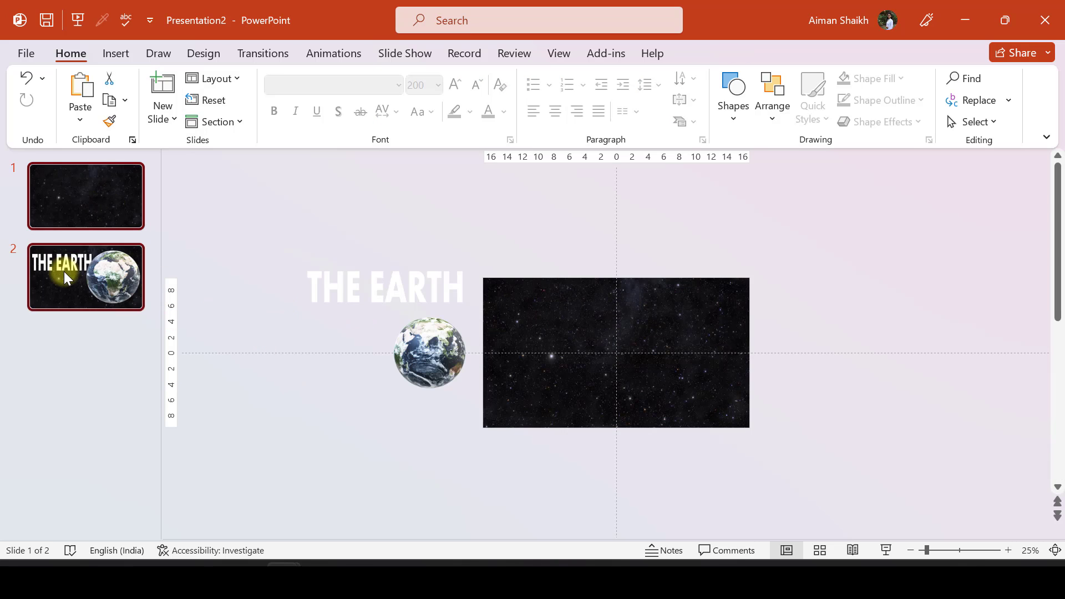
Step: Apply the Morph transition to both slides
click(263, 54)
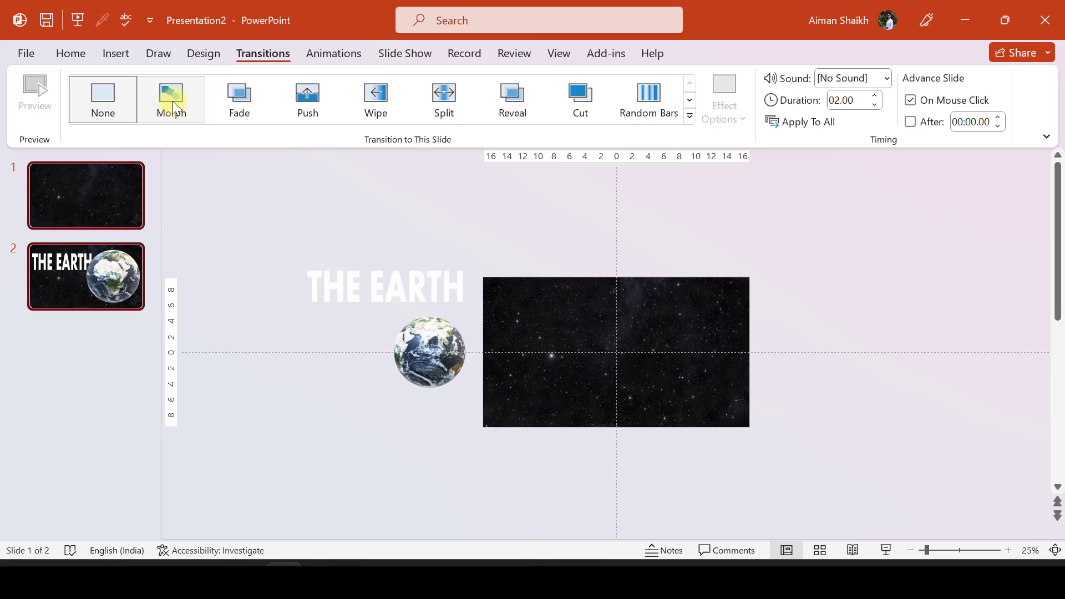
click(172, 100)
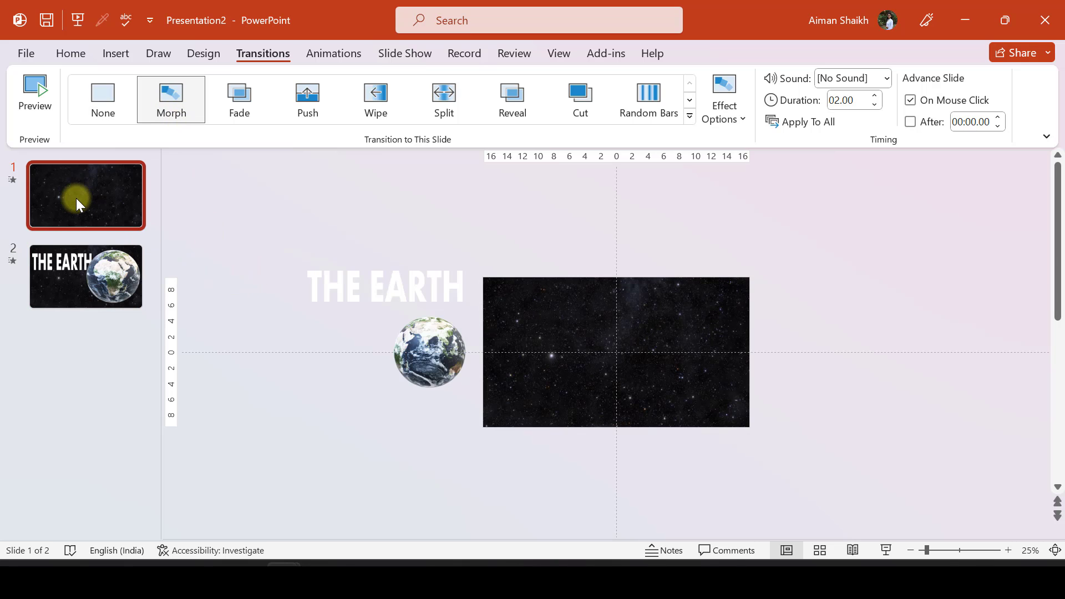
click(86, 276)
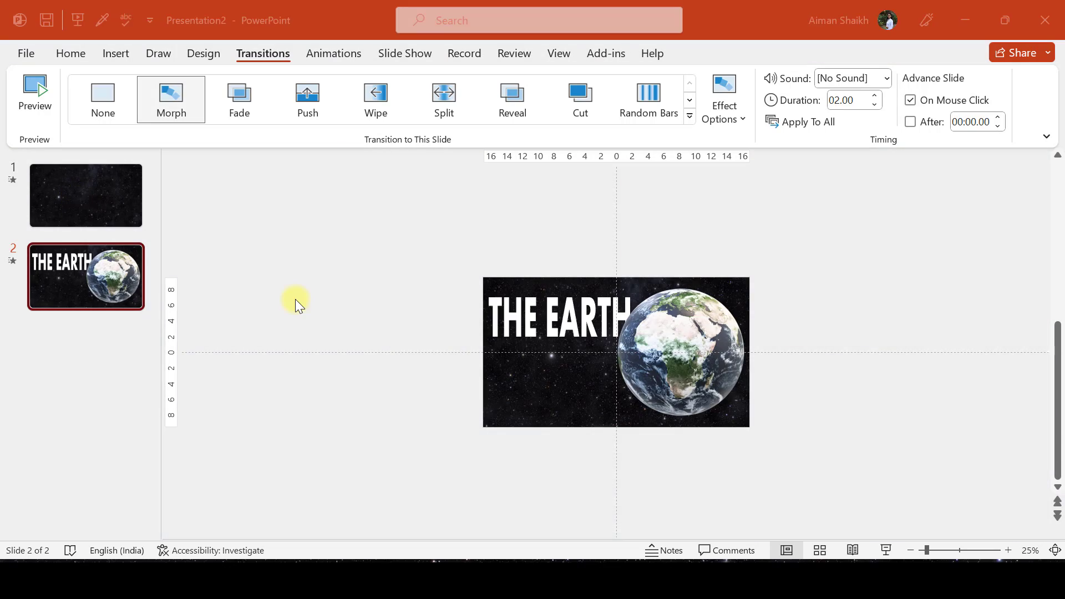
mouse_move(217, 155)
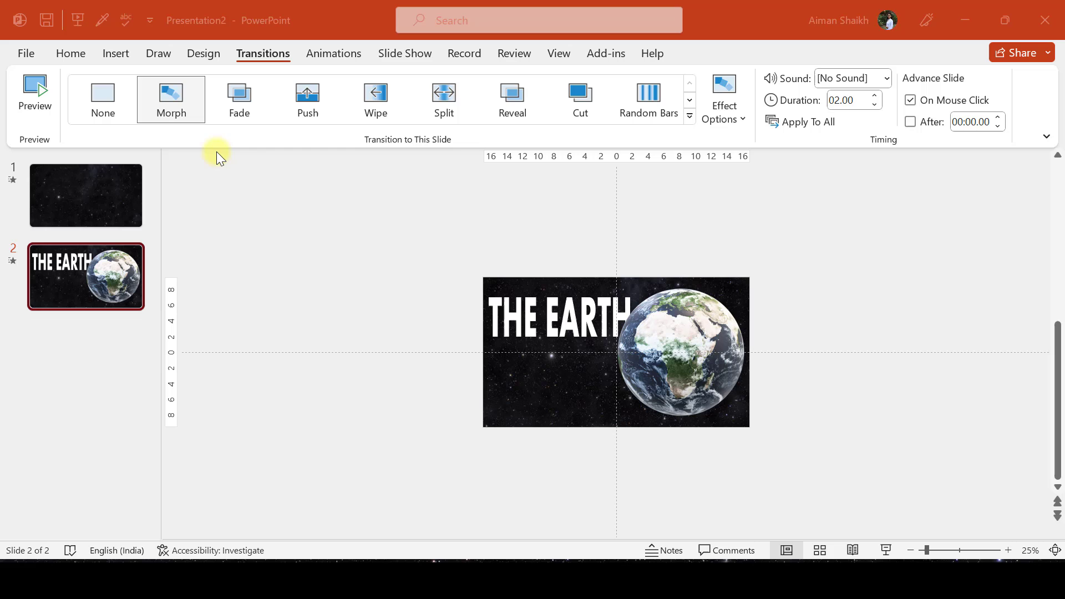
mouse_move(115, 53)
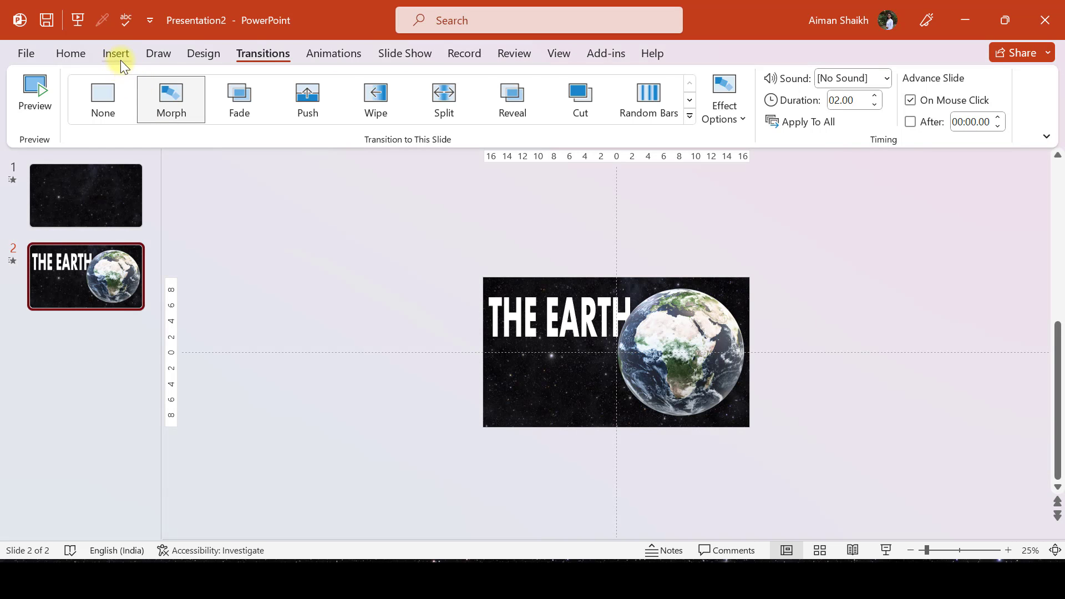
Step: Search online 3D models for 'moon' and insert the plain grey moon sphere beside the Earth slide
click(116, 53)
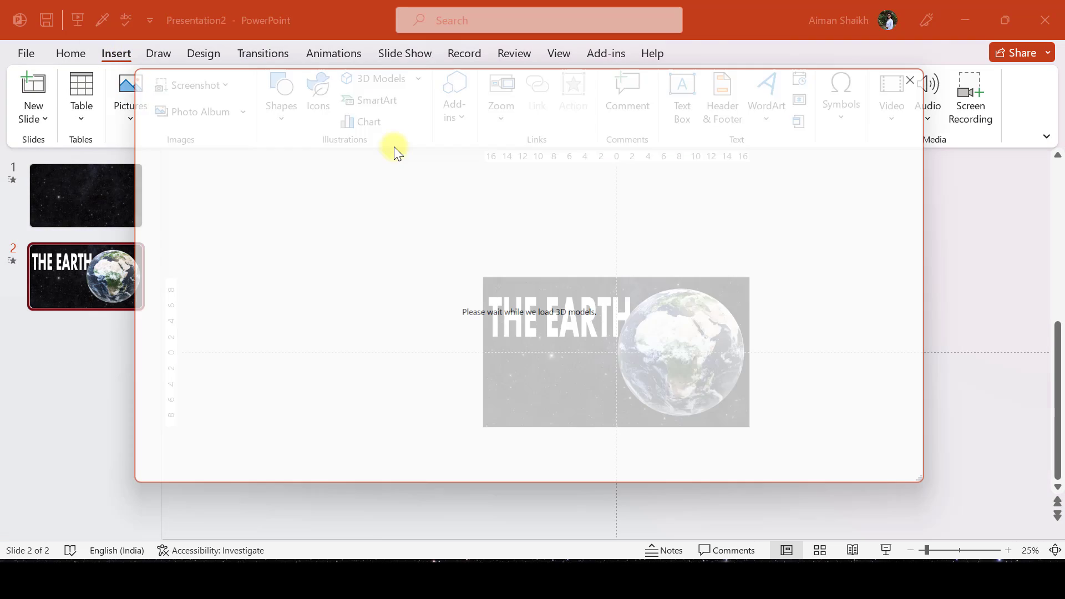
click(380, 78)
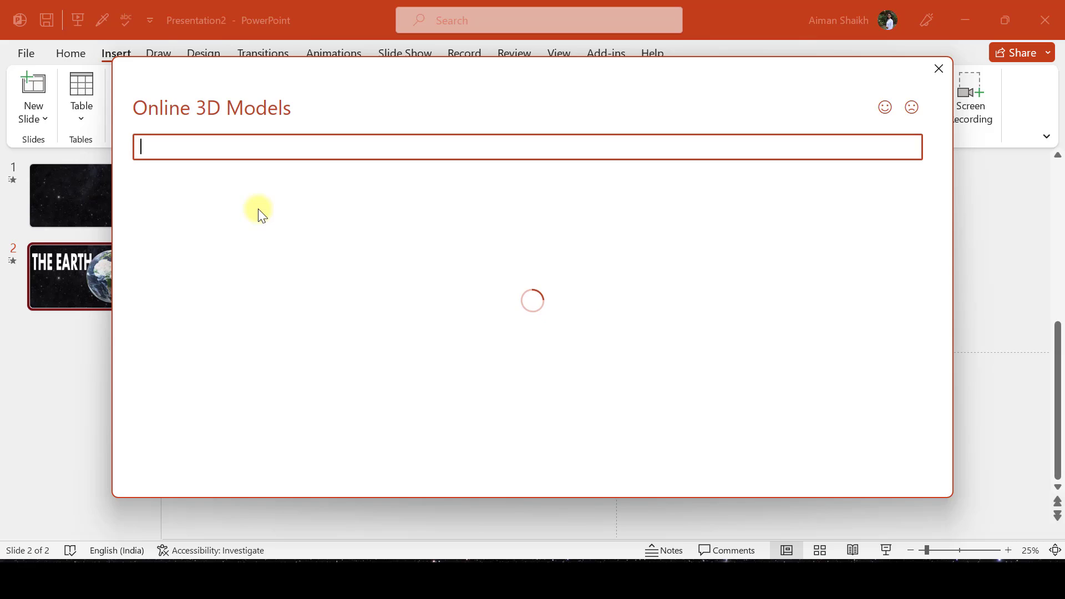
text(moon)
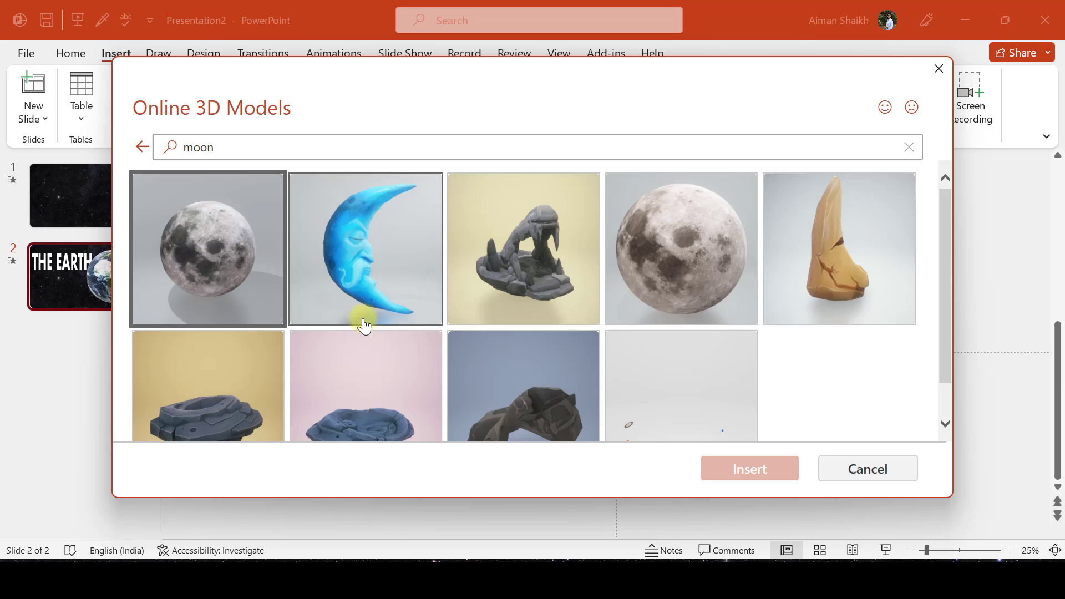
click(681, 248)
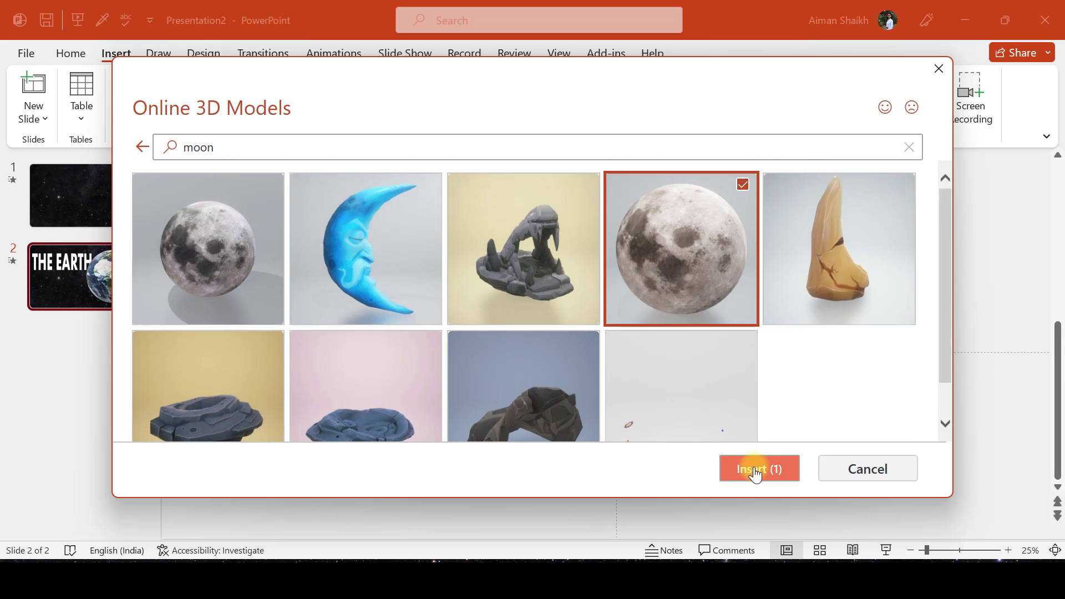
click(759, 468)
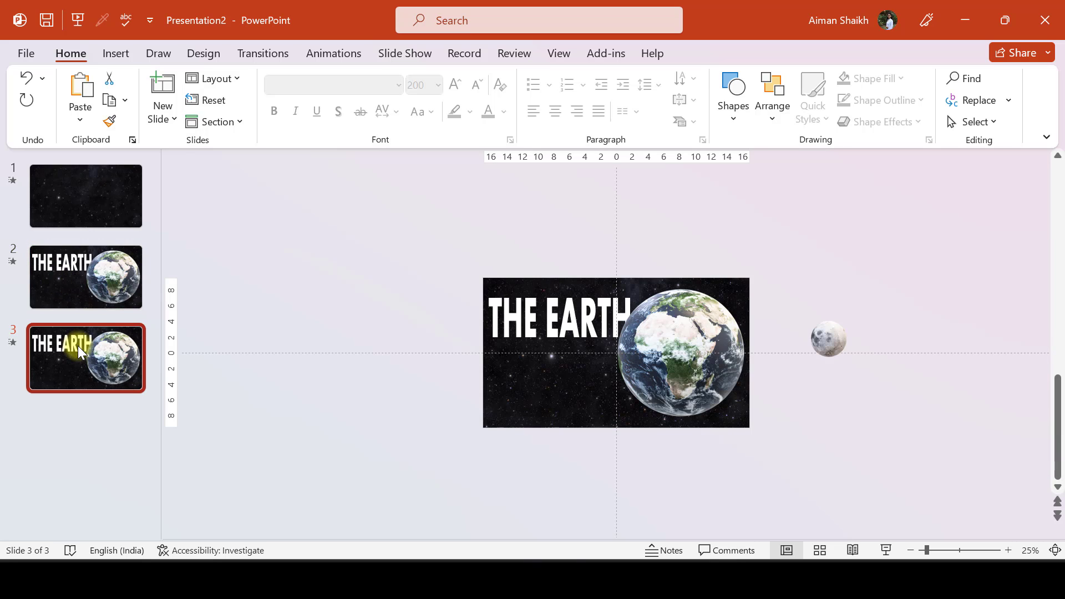
Step: On slide 3 move the title off-slide, enlarge the Earth at left and place an enlarged moon at right
click(557, 318)
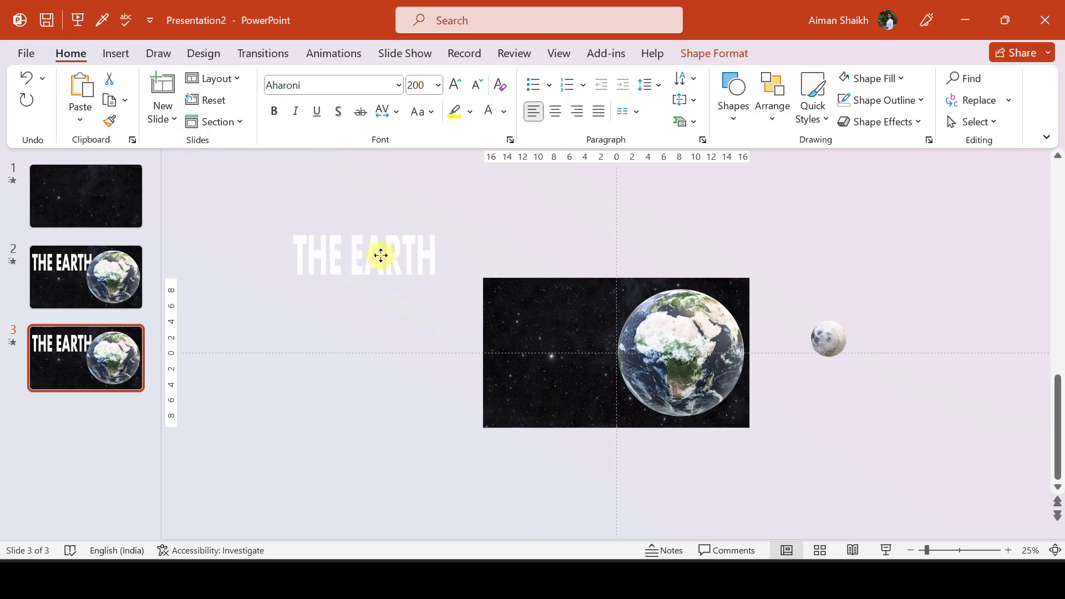
click(679, 351)
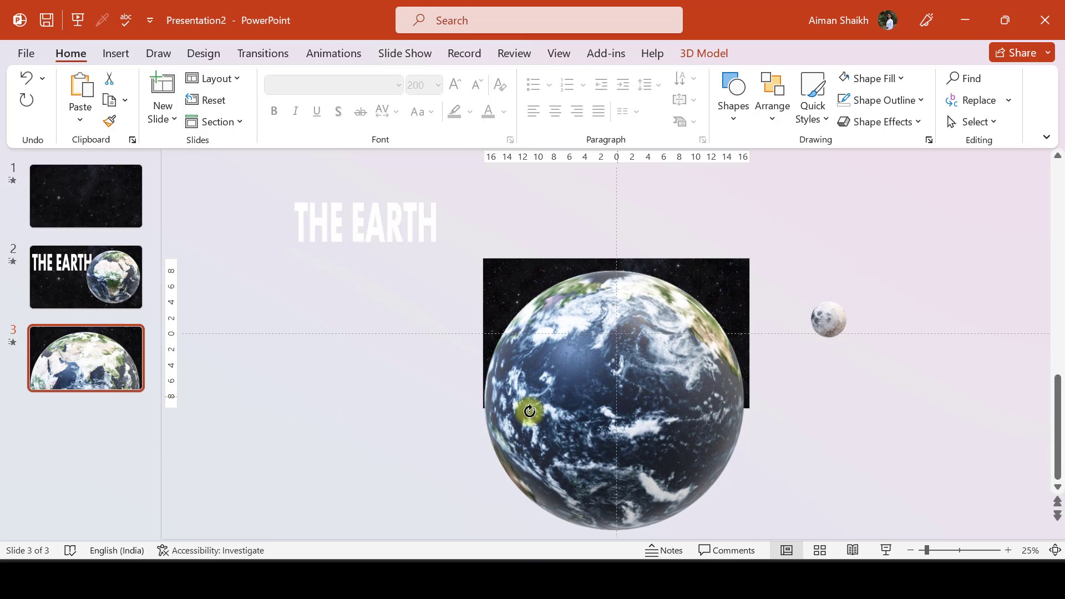
click(530, 411)
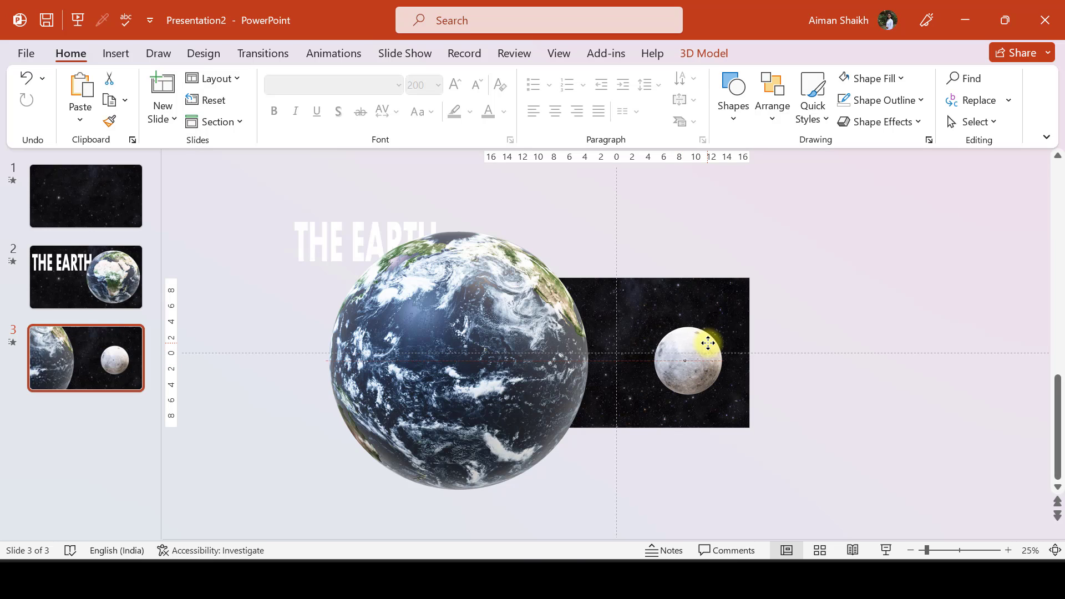
click(811, 352)
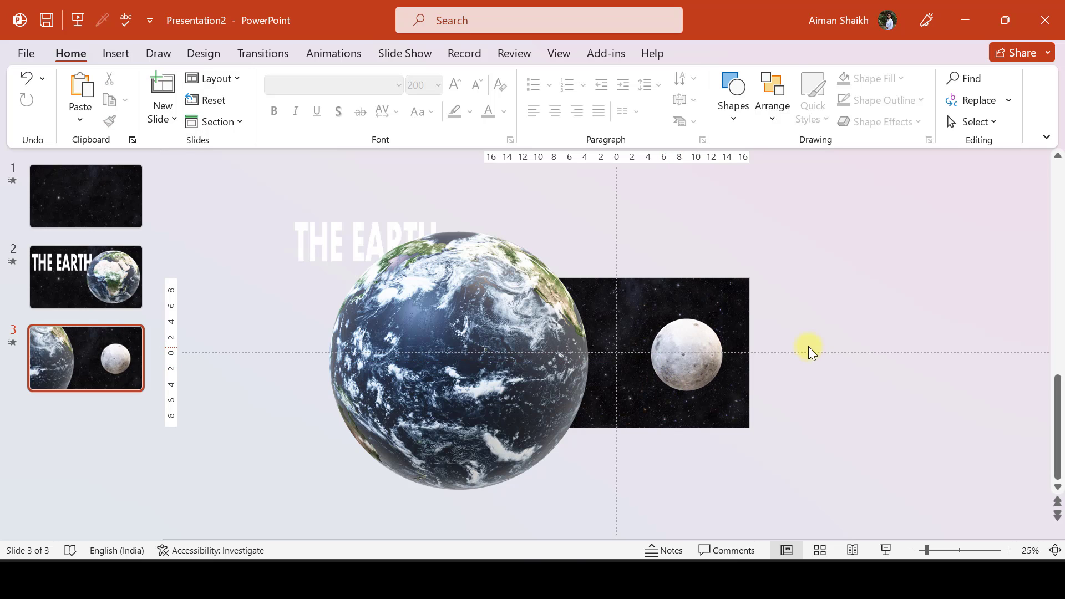
mouse_move(92, 360)
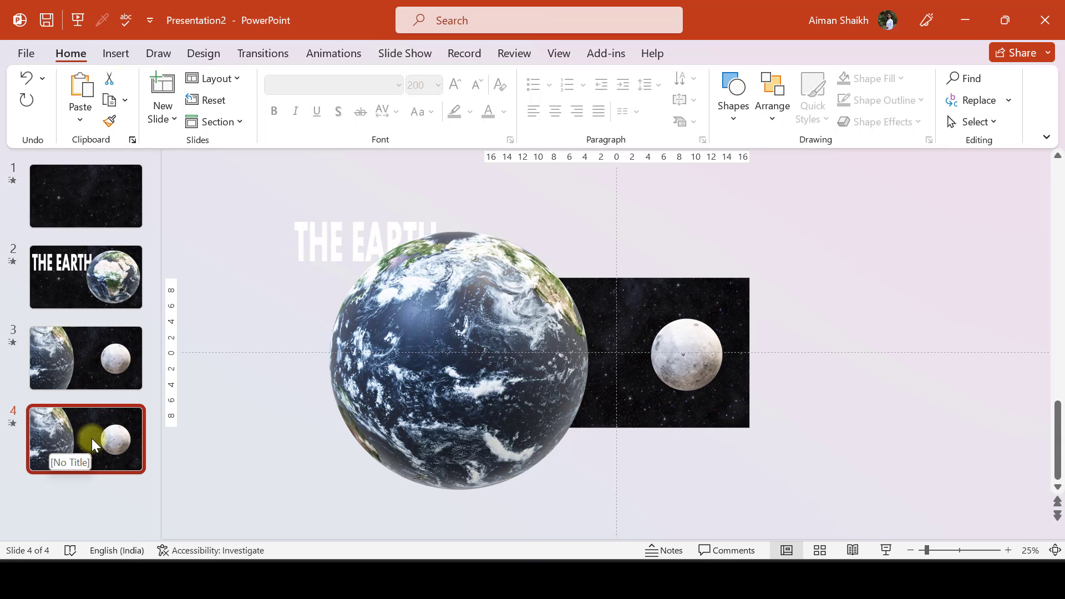
Step: On slide 4 remove the Earth title, push the Earth off the left edge, enlarge the moon and add a THE MOON text box
click(363, 241)
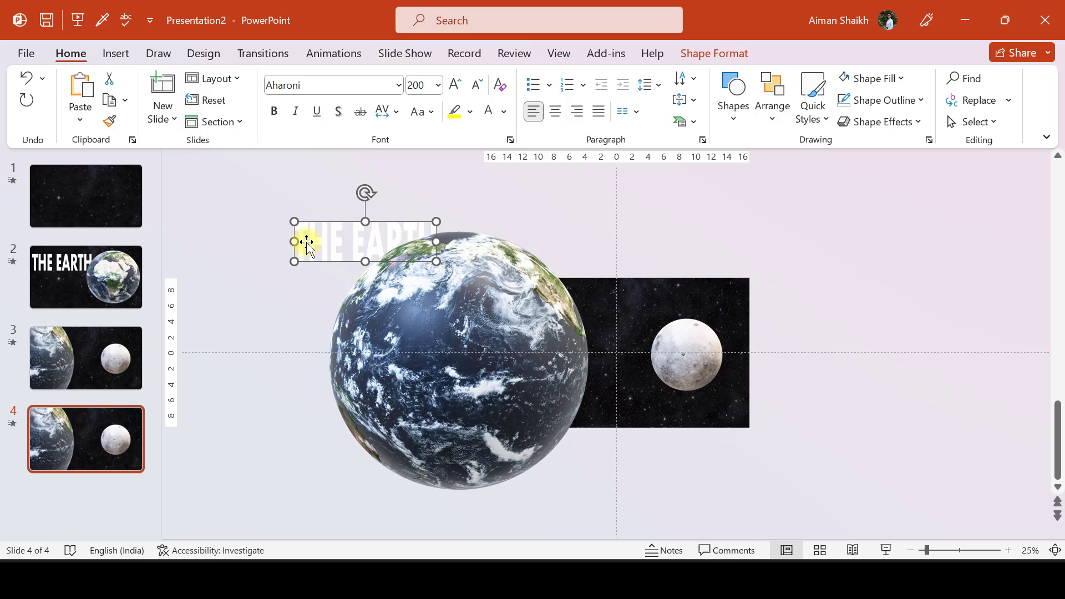
click(459, 360)
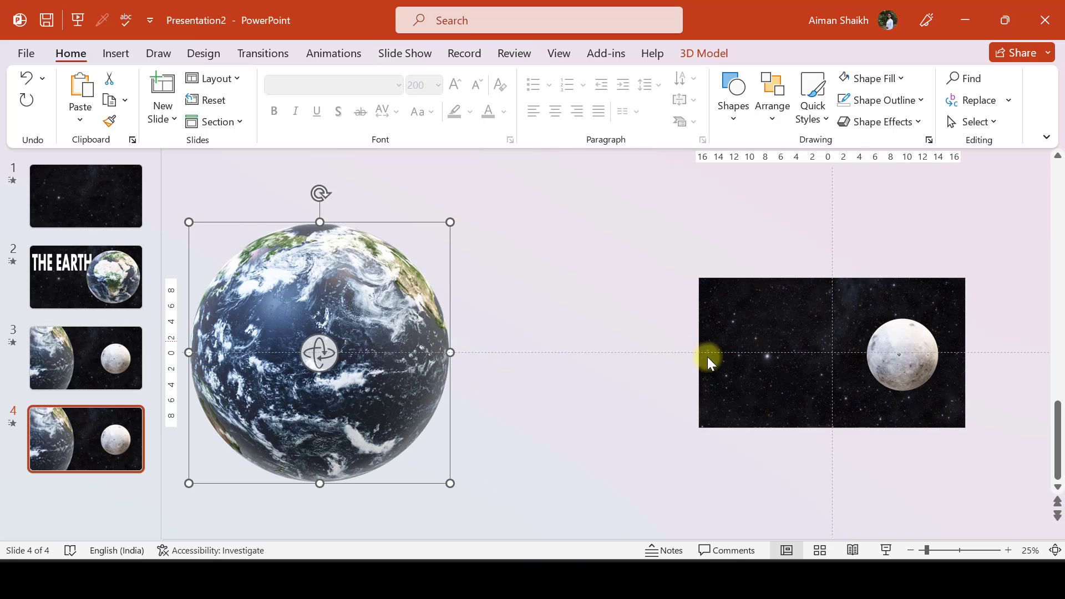
click(900, 353)
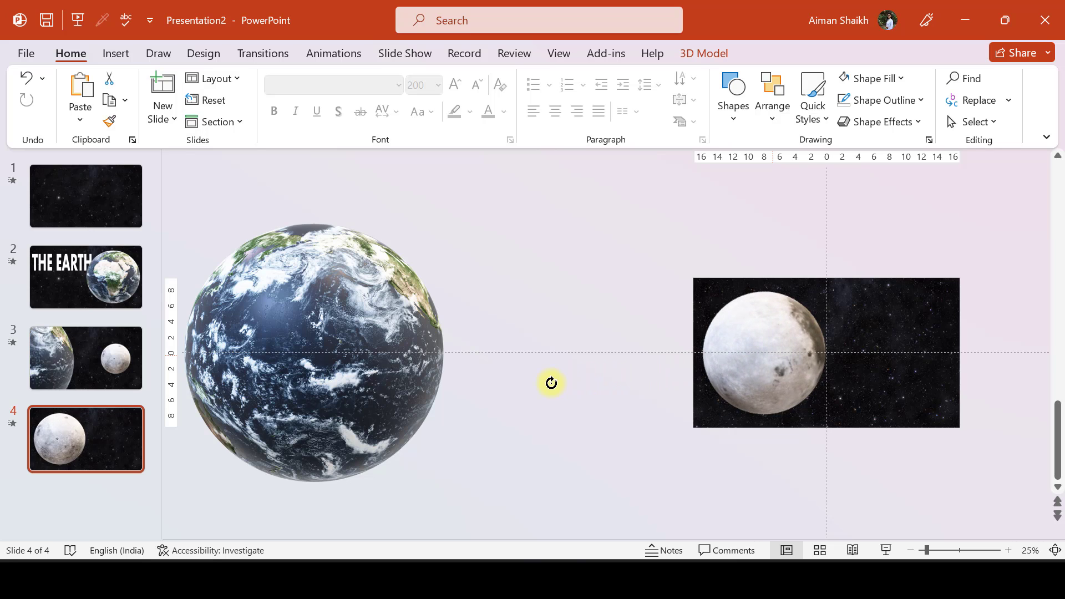
click(763, 352)
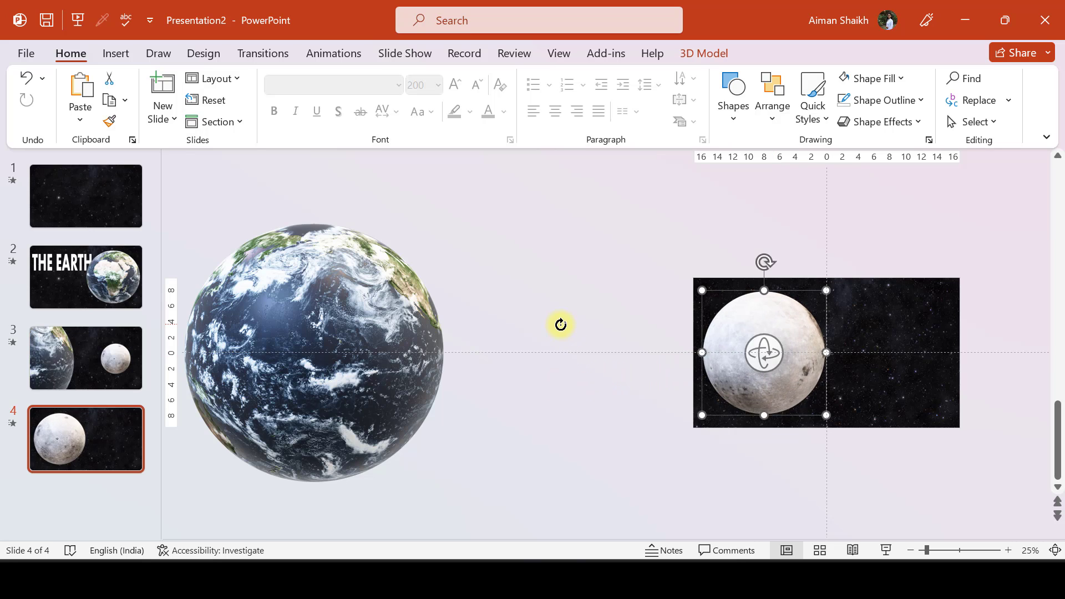
click(472, 254)
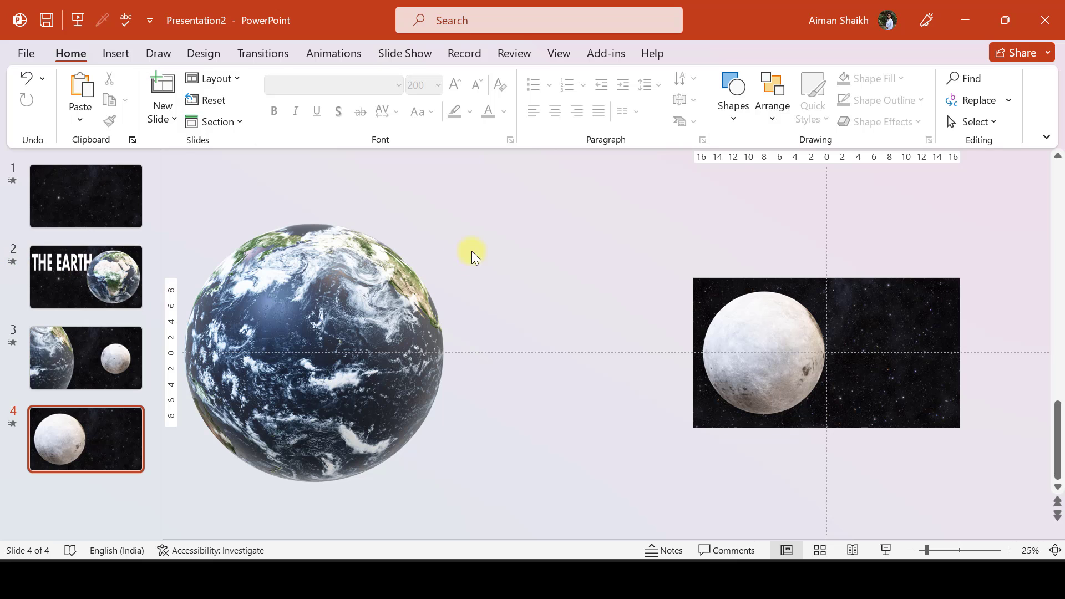
click(116, 53)
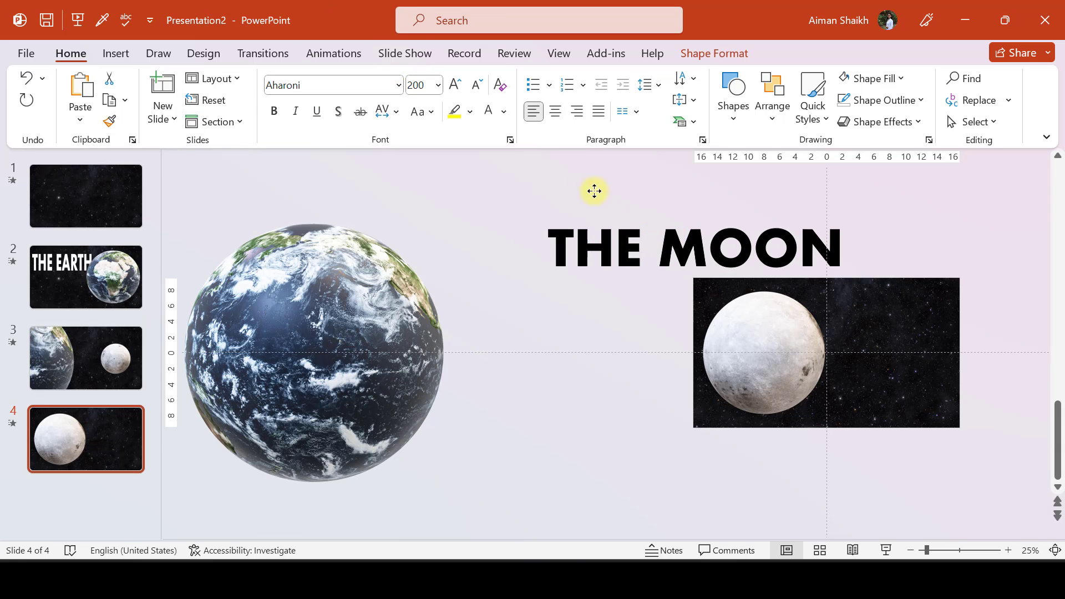
Step: Make THE MOON white with no fill, move it beside the moon and paste a copy off-slide on slide 3
click(115, 53)
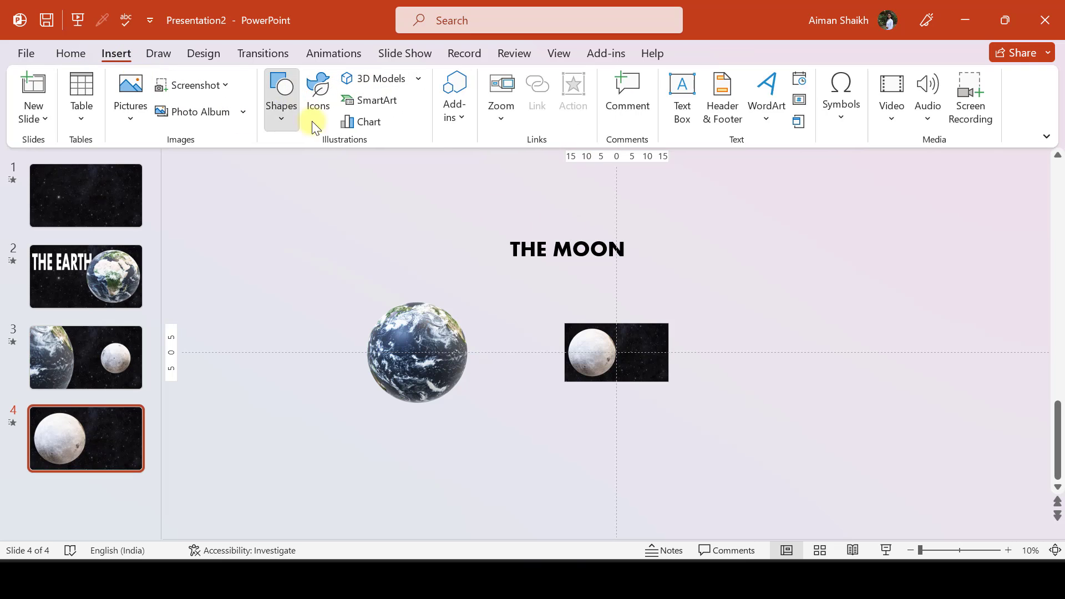
click(373, 78)
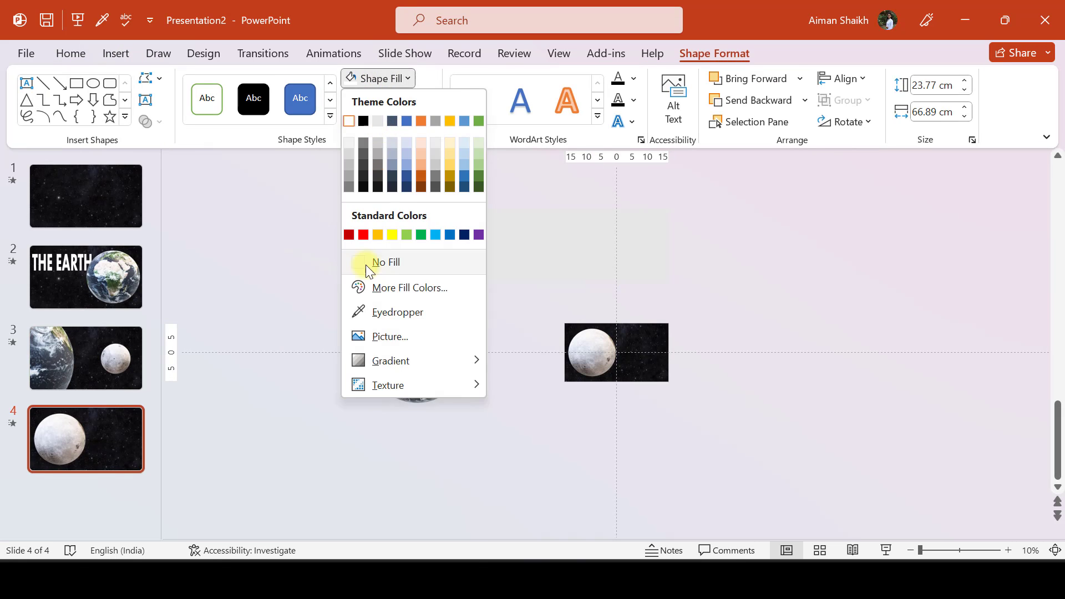
click(385, 263)
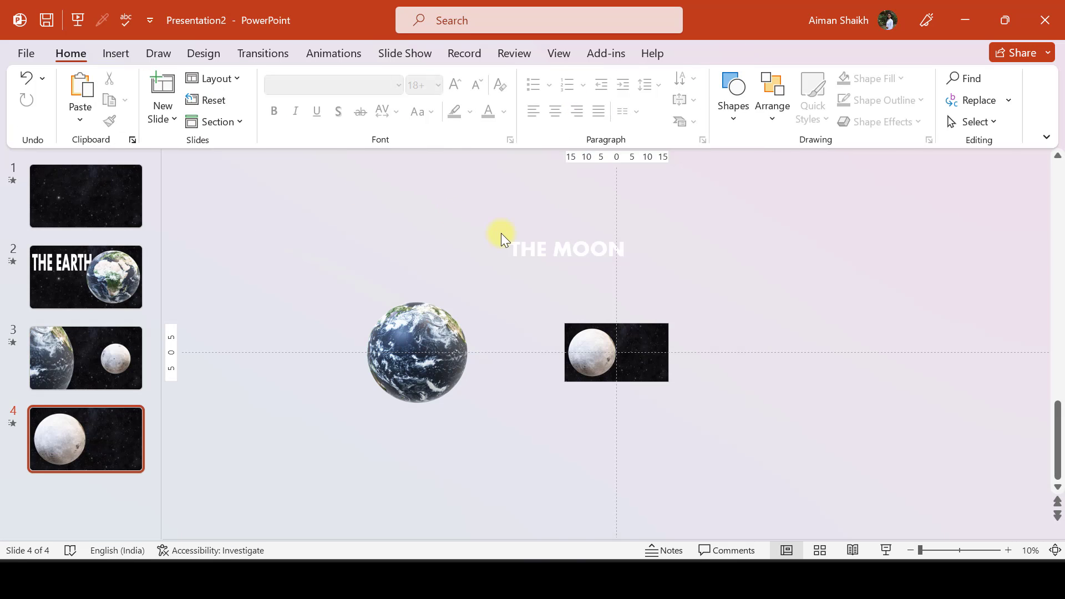
click(565, 248)
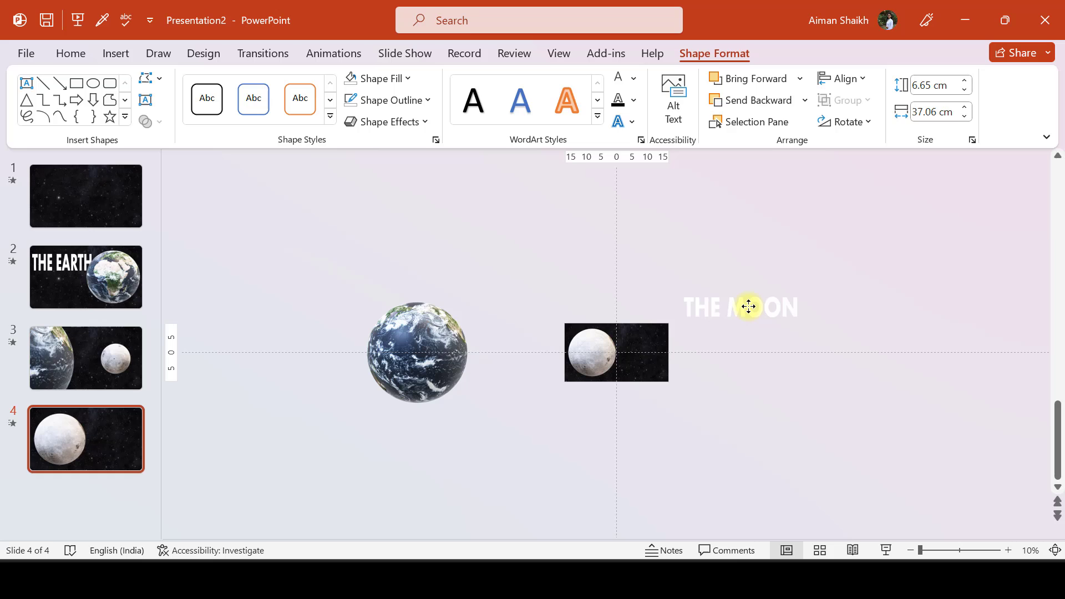
click(739, 305)
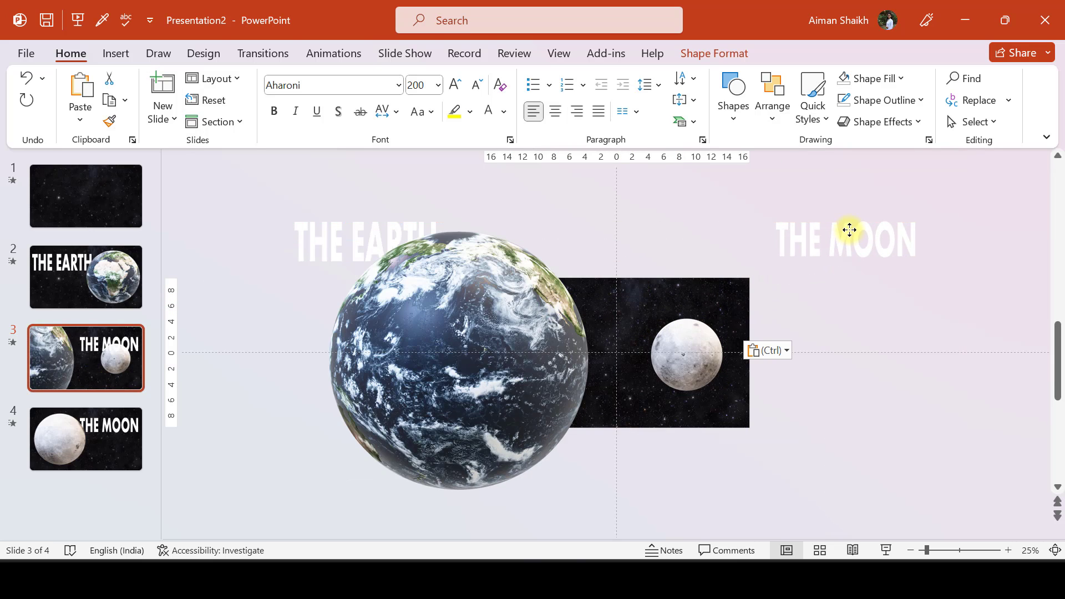
Step: Rotate the Earth model on slide 4 and add a quiz slide as slide 5
click(846, 237)
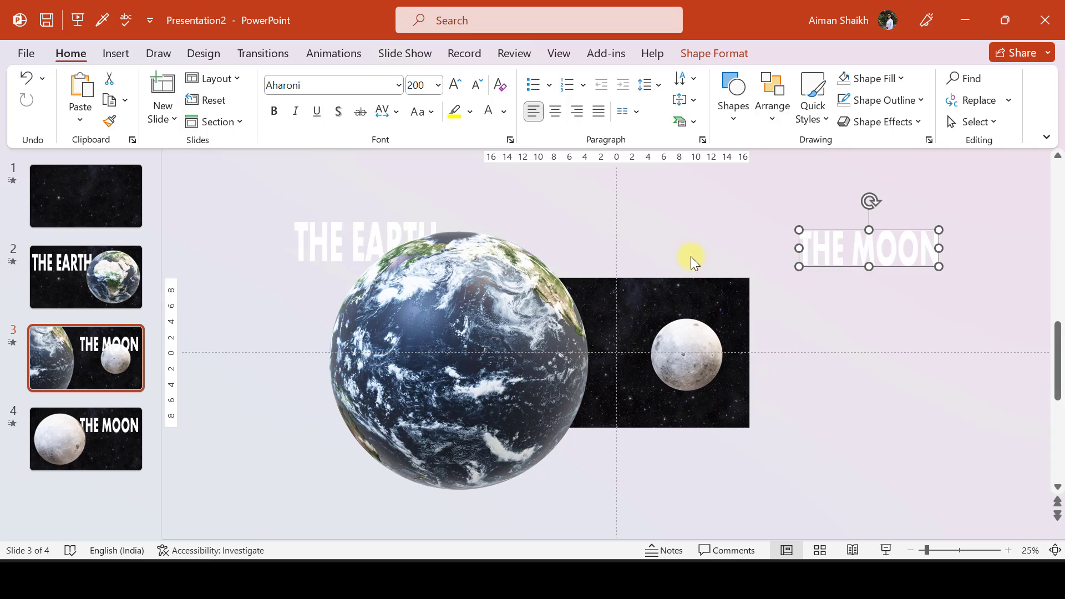
click(85, 439)
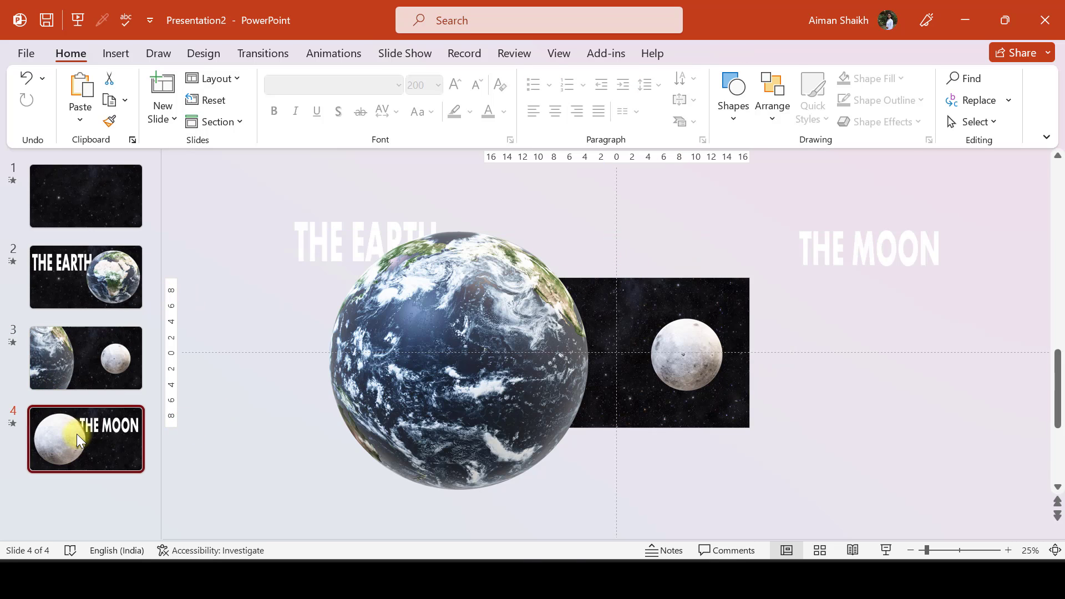
scroll(right, 3)
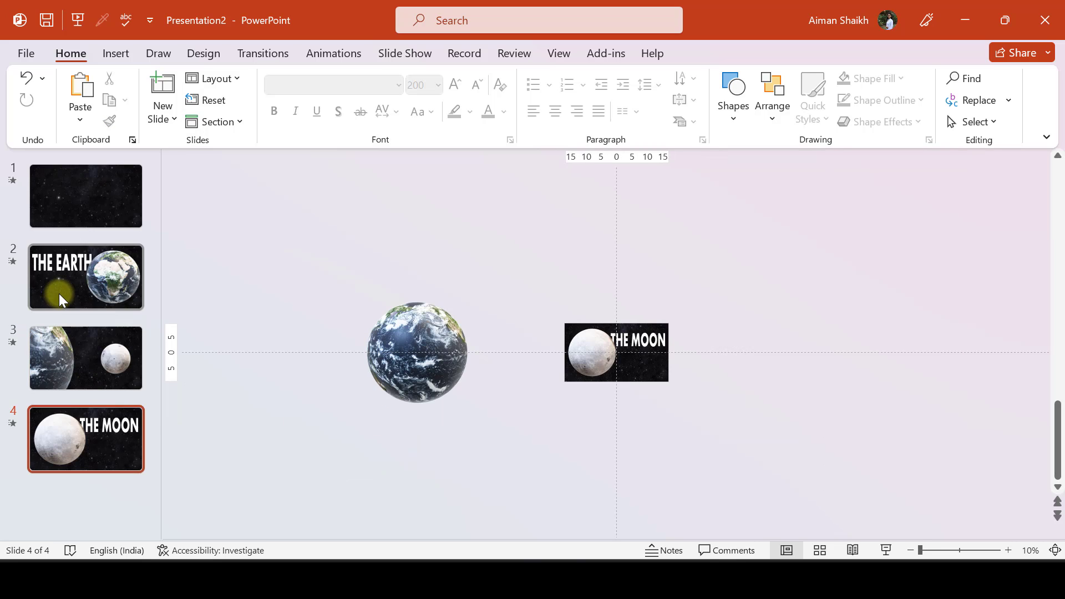
click(85, 196)
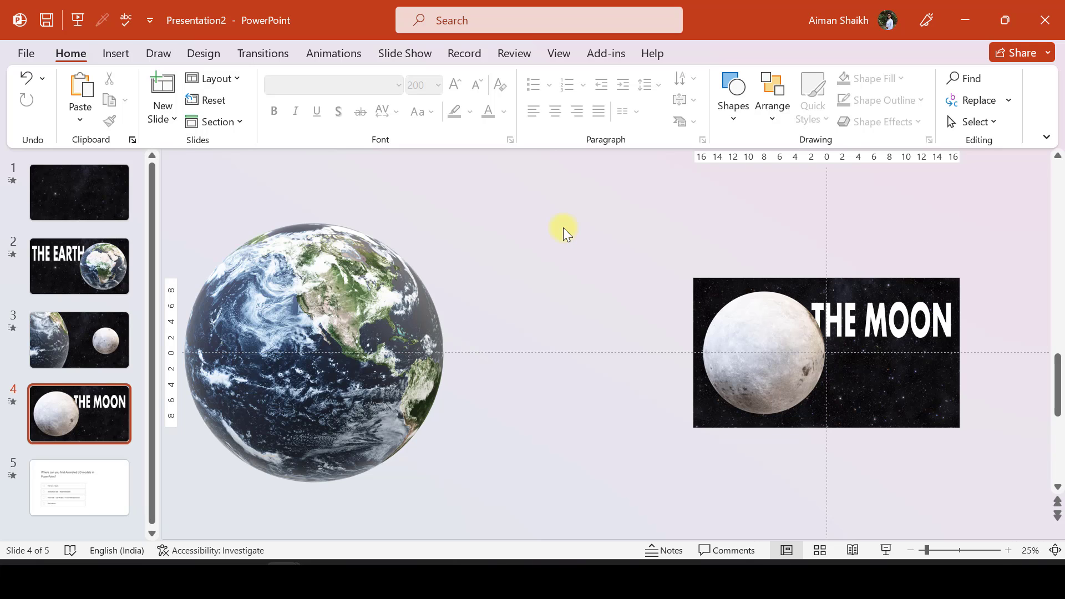
mouse_move(533, 408)
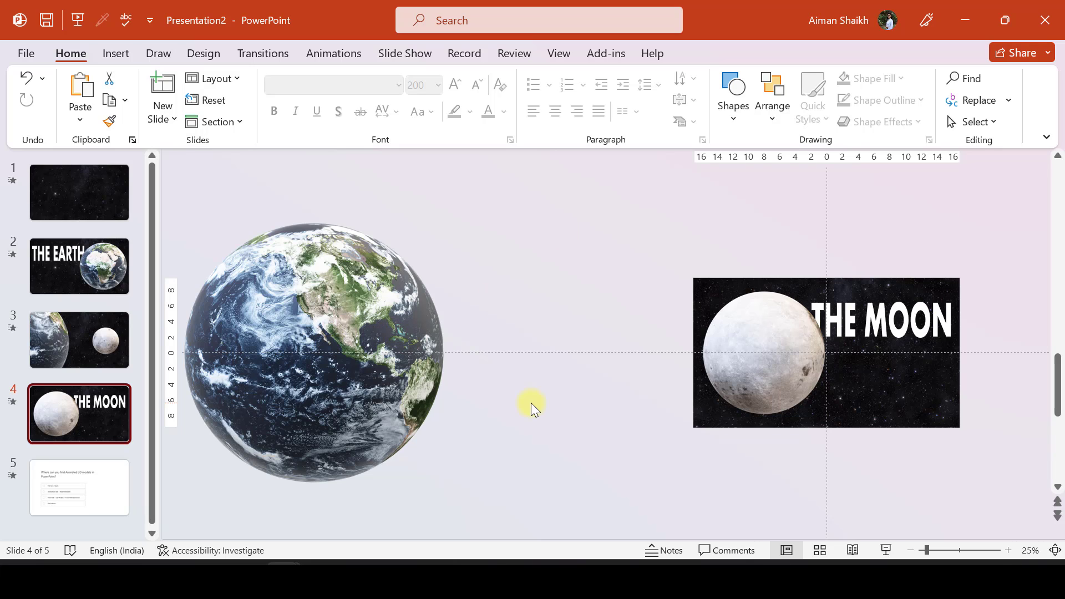
Step: Play the quiz slide about animated 3D models full screen from slide 5
click(79, 487)
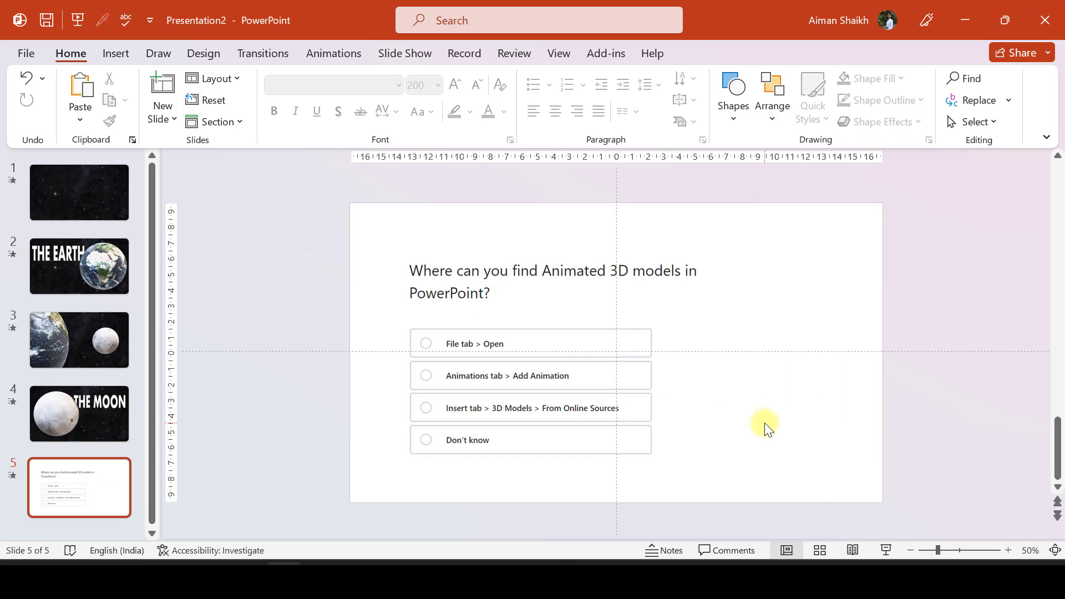
key(F5)
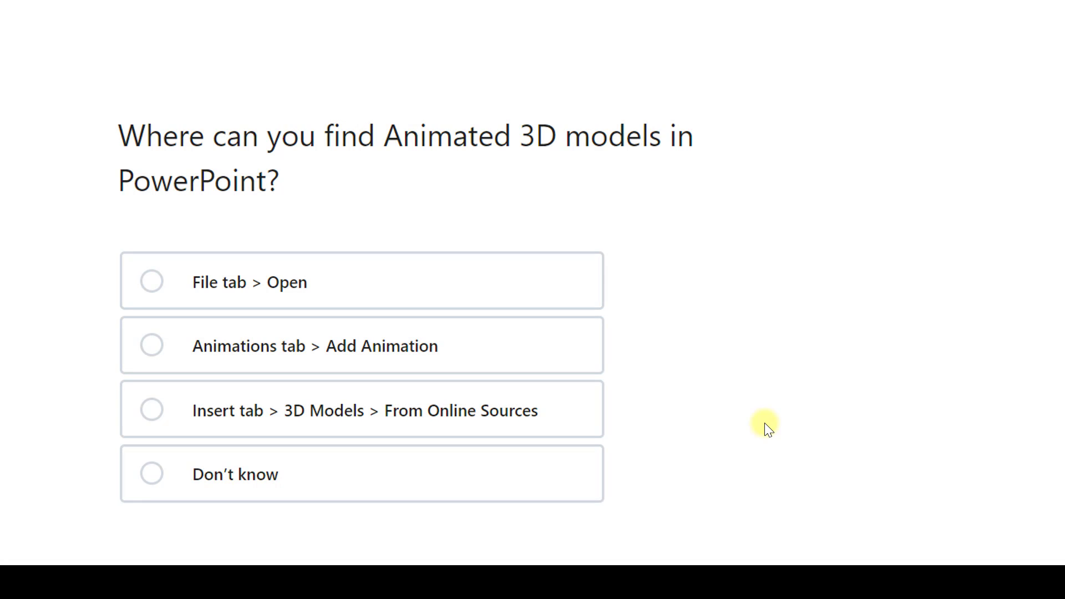